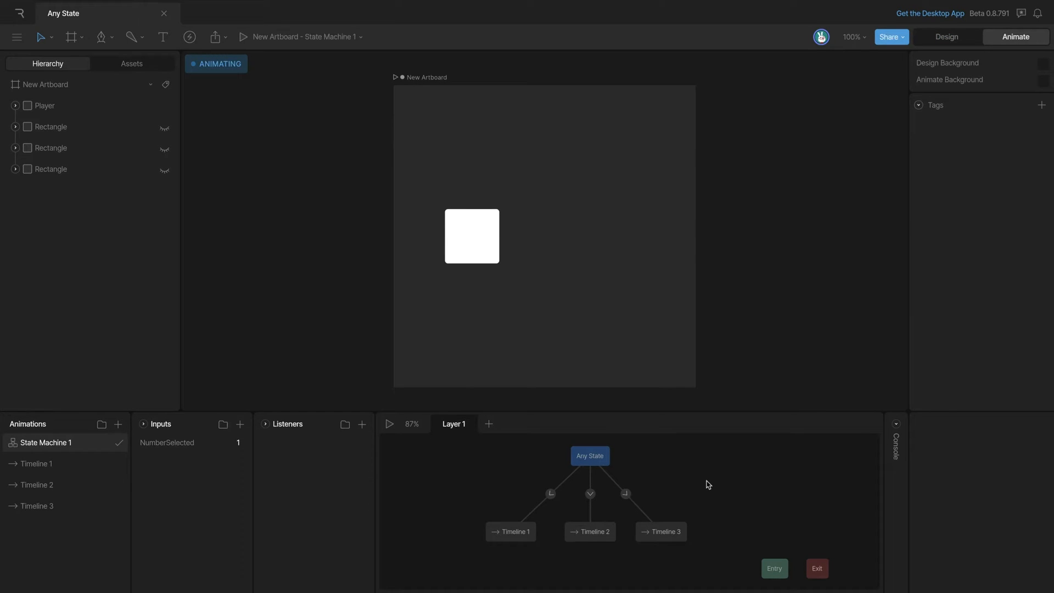
mouse_move(773, 567)
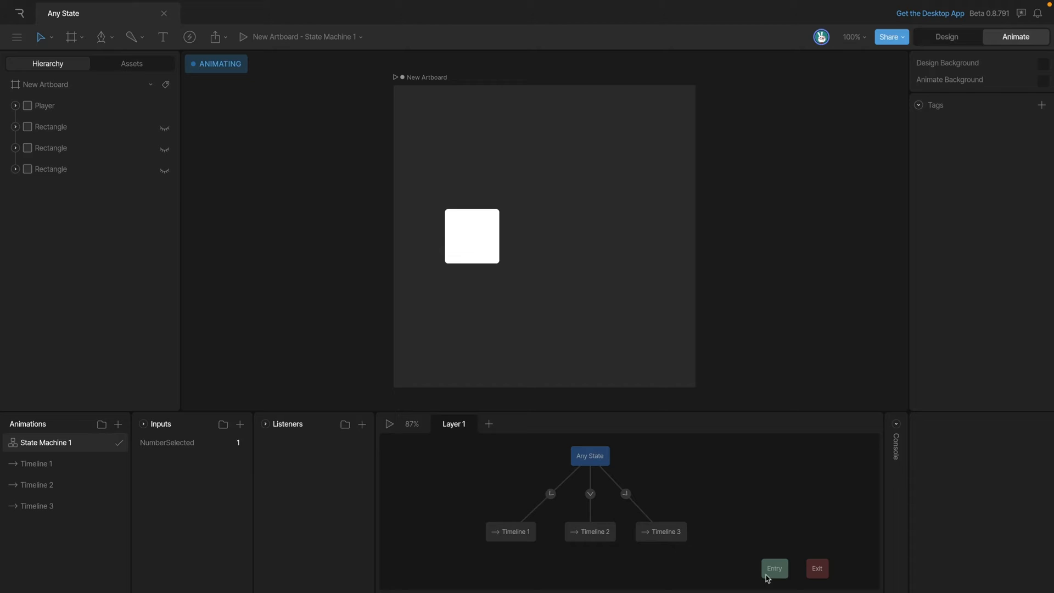
mouse_move(647, 471)
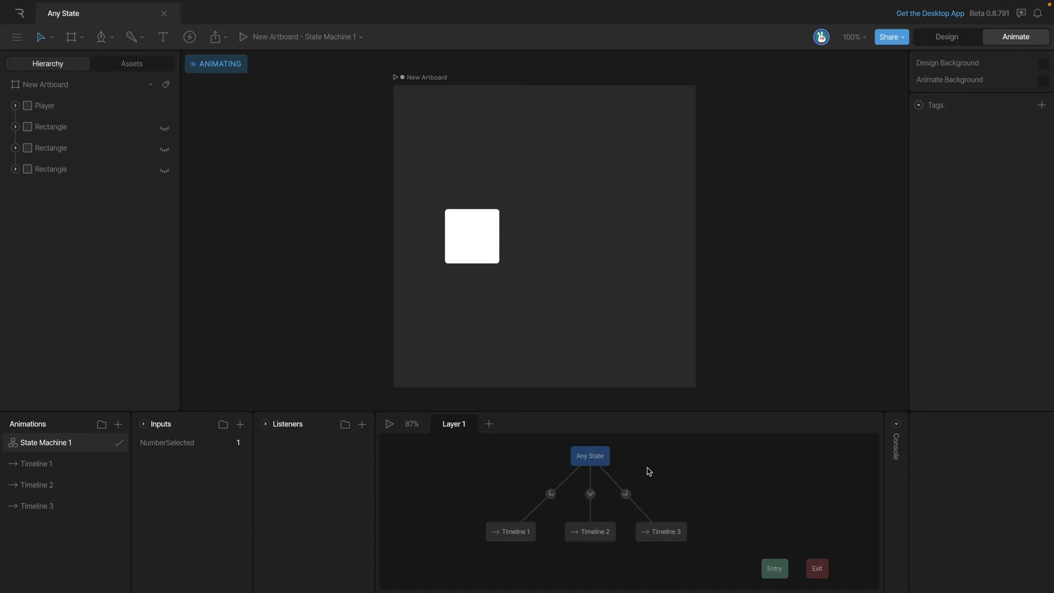
mouse_move(495, 562)
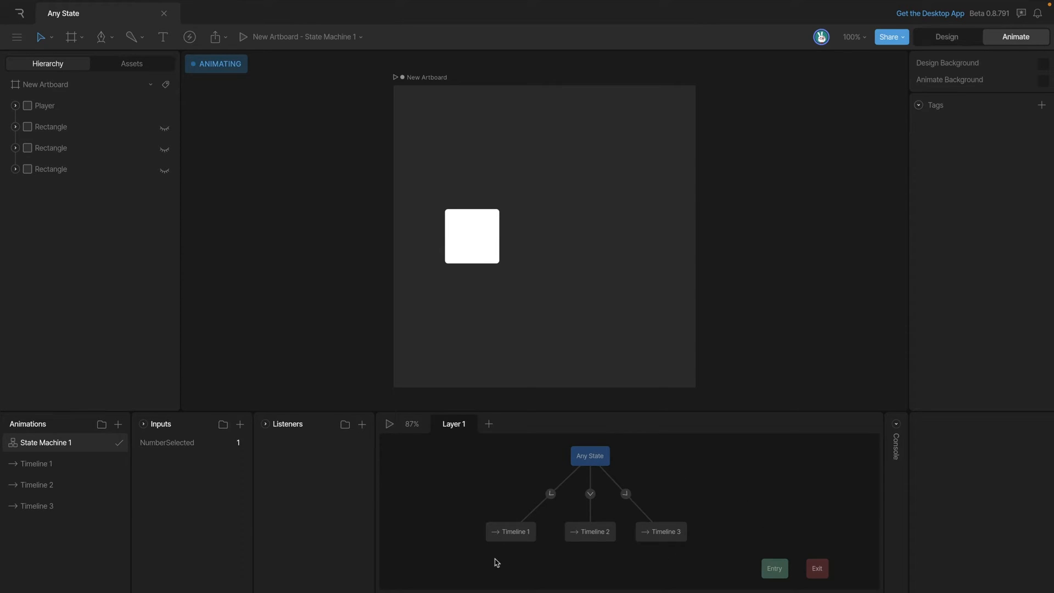
mouse_move(606, 463)
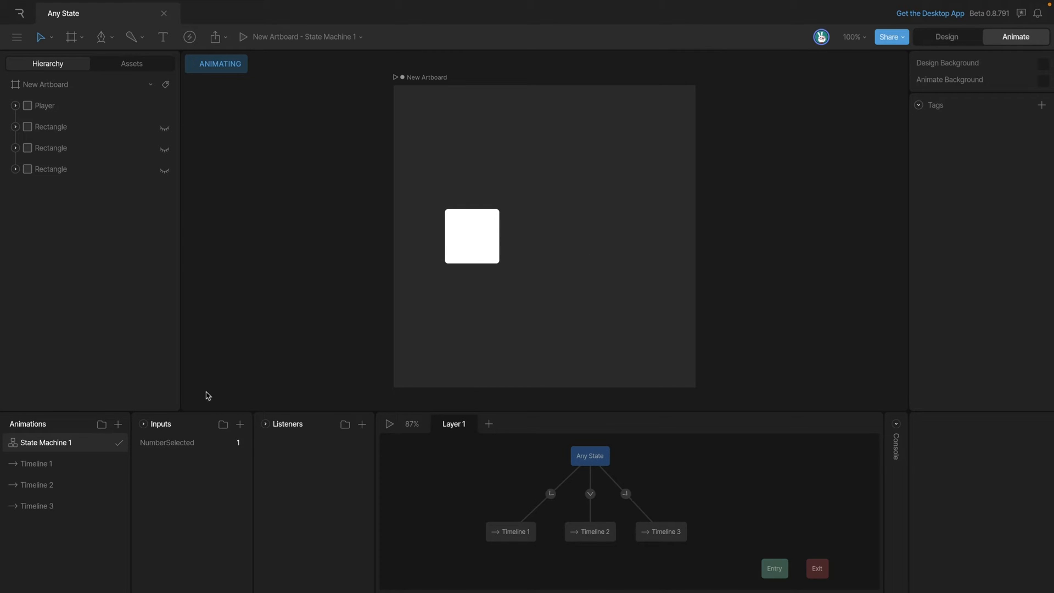
Review the Any State transitions into Timelines 1, 2 and 3, conditioned on NumberSelected equals 1, 2 and 3.
left_click(37, 463)
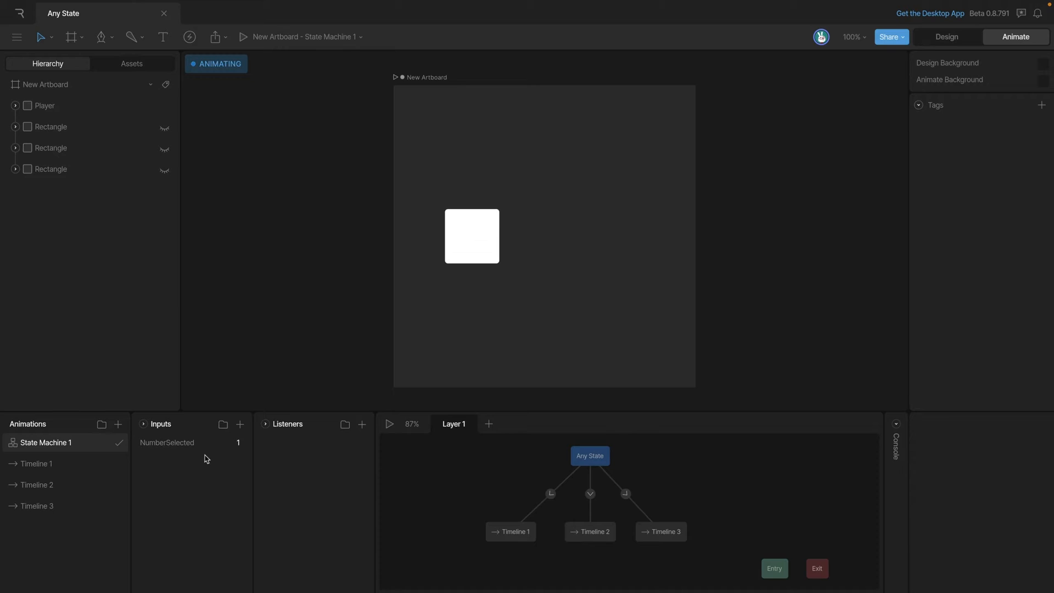
mouse_move(547, 503)
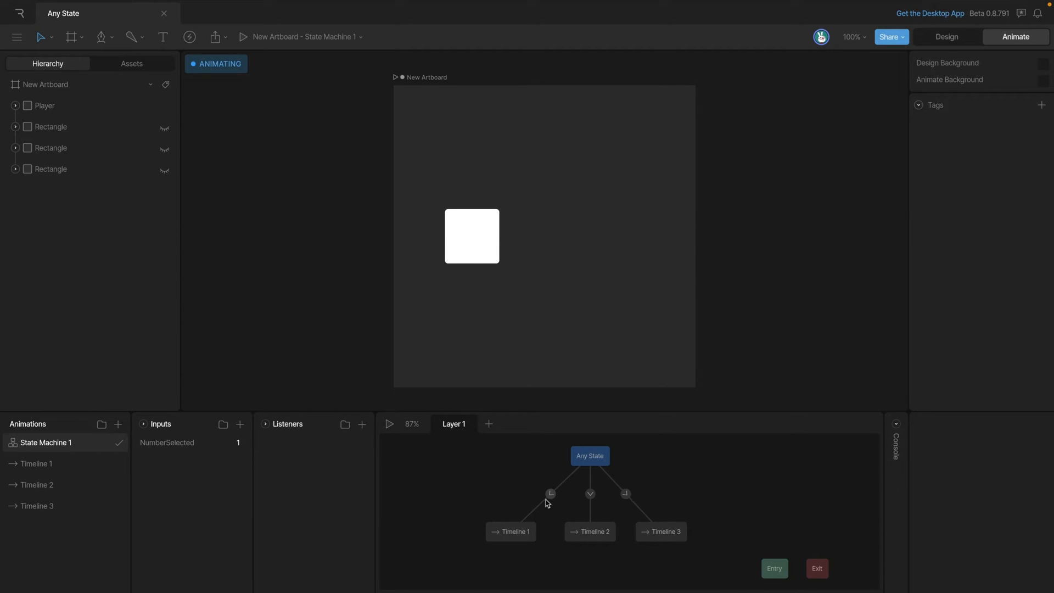
left_click(550, 493)
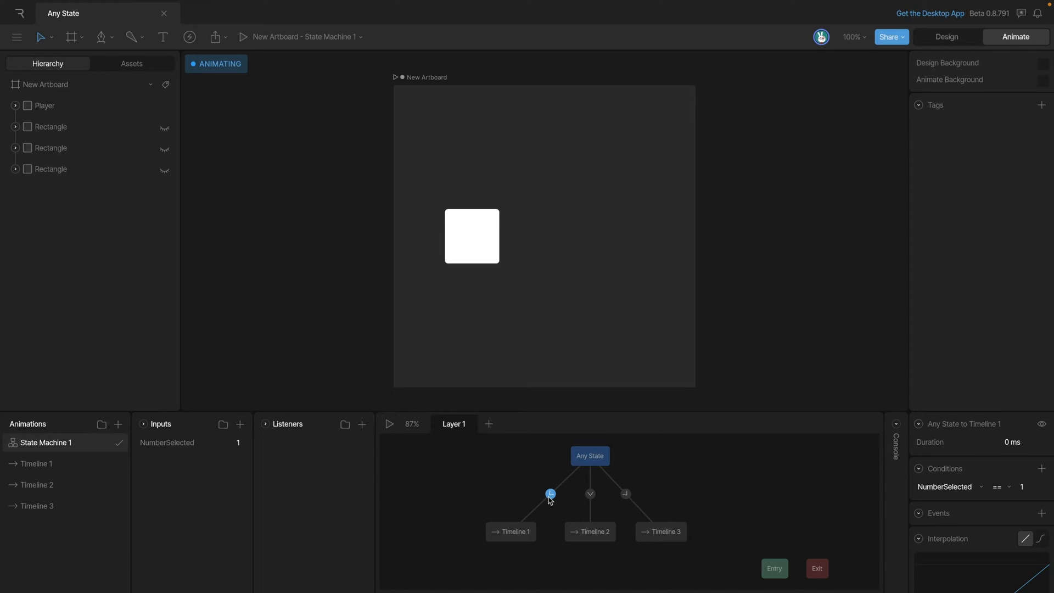
left_click(589, 493)
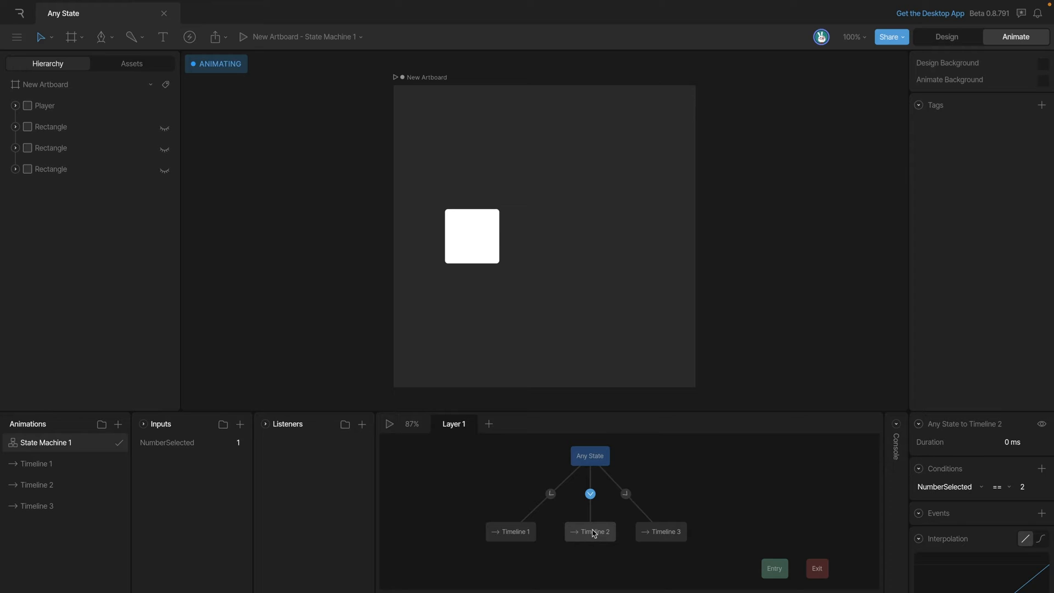
left_click(624, 493)
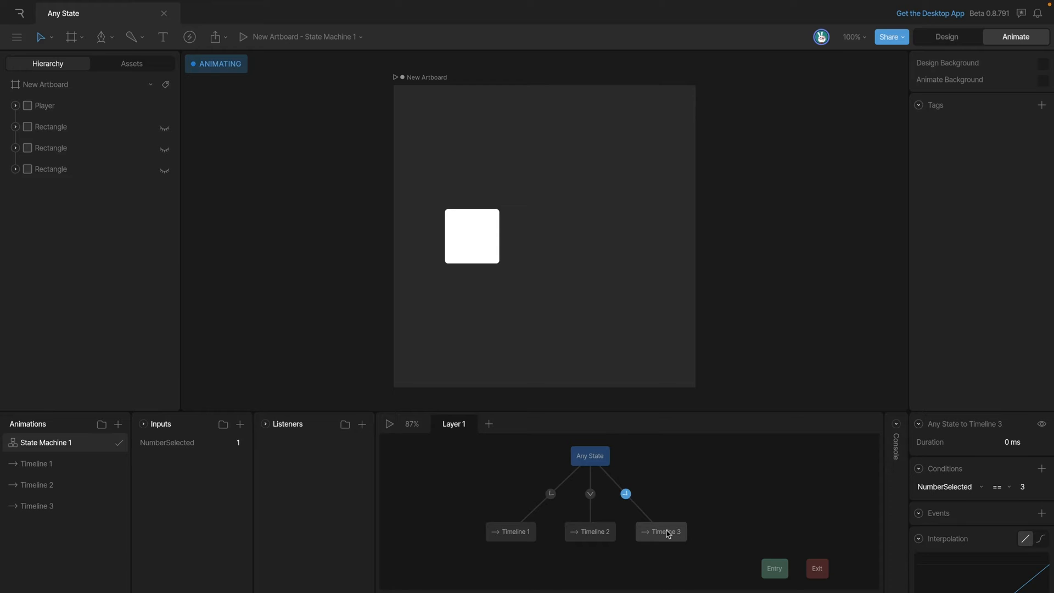
mouse_move(642, 453)
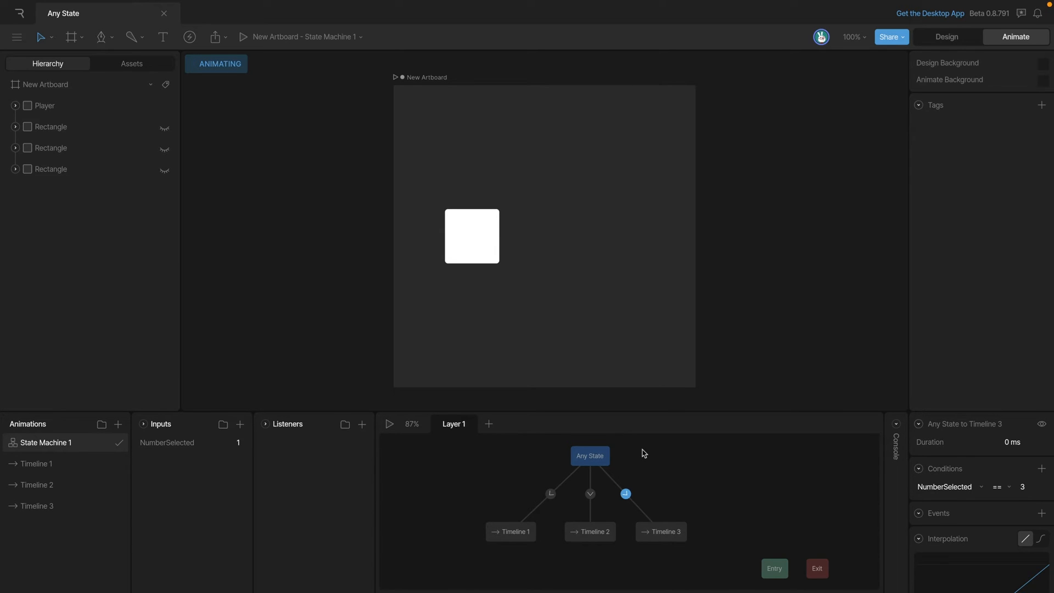
mouse_move(415, 443)
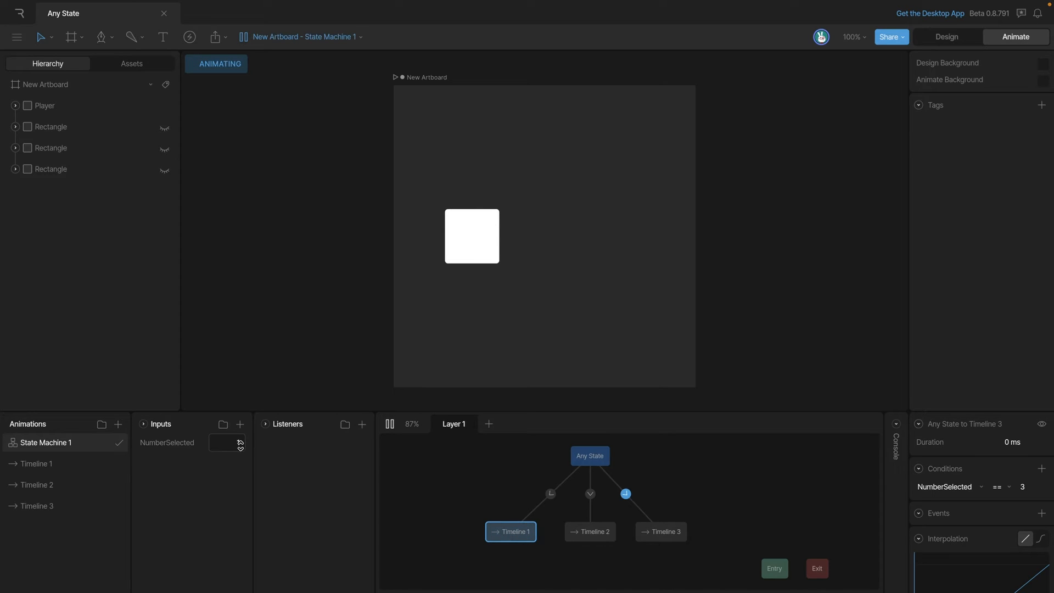
Change NumberSelected to 2, 3, 2 then 1 and watch the square switch timelines.
left_click(226, 442)
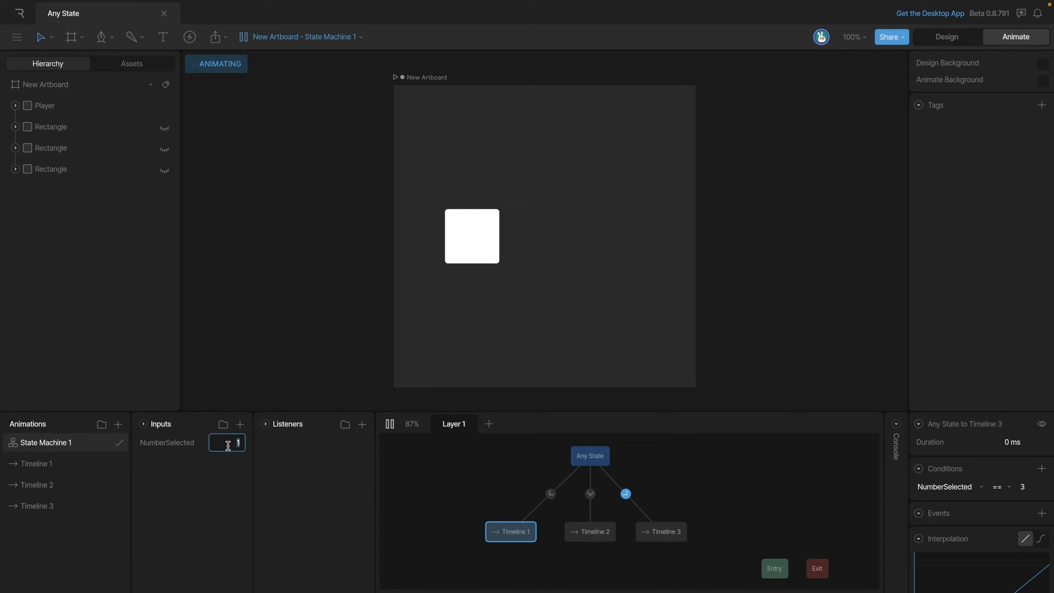
type("2")
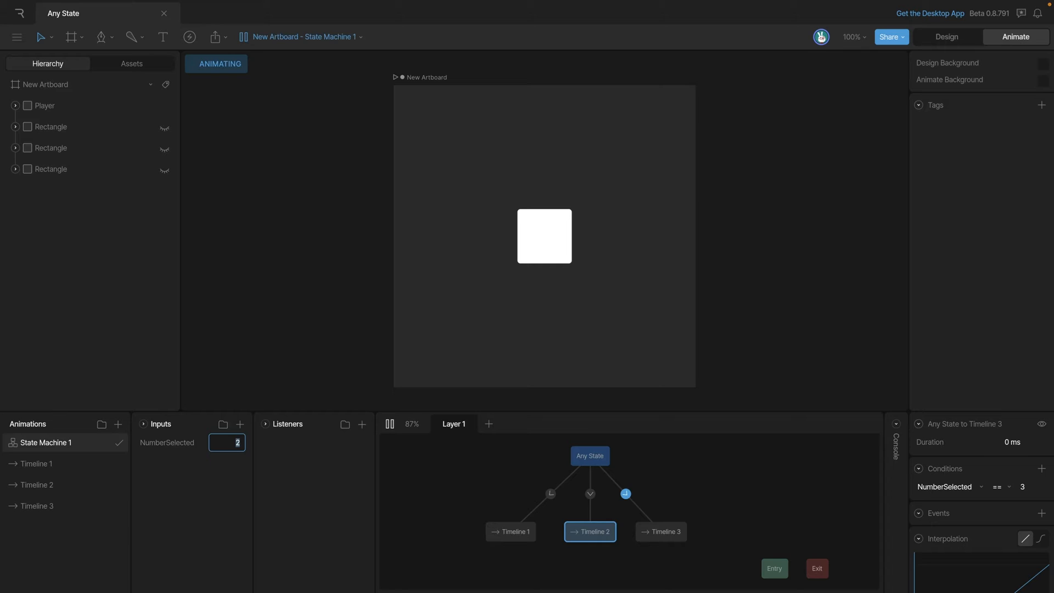
type("3")
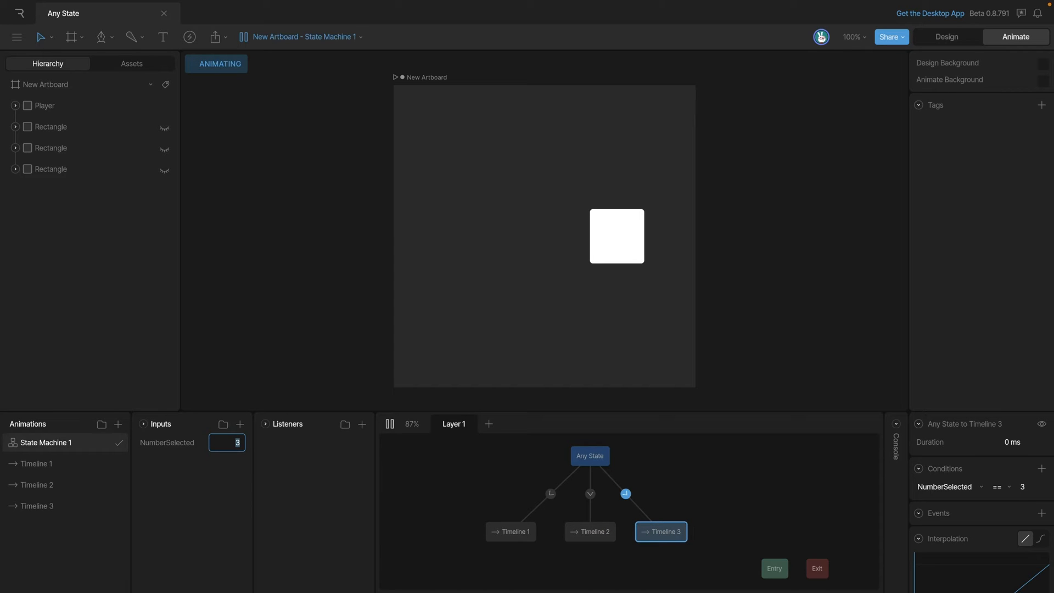
type("2")
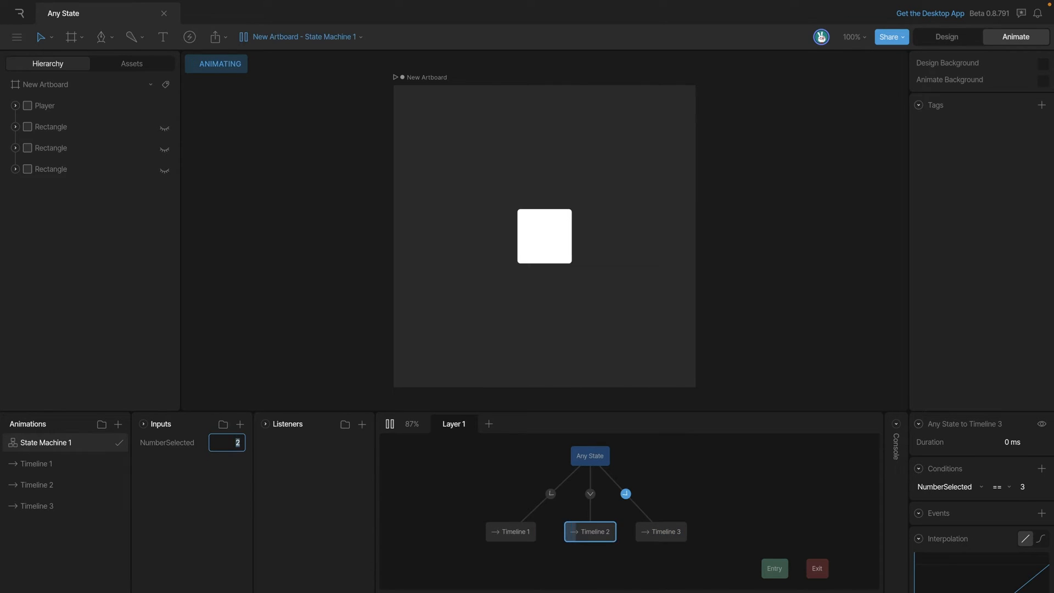
type("1")
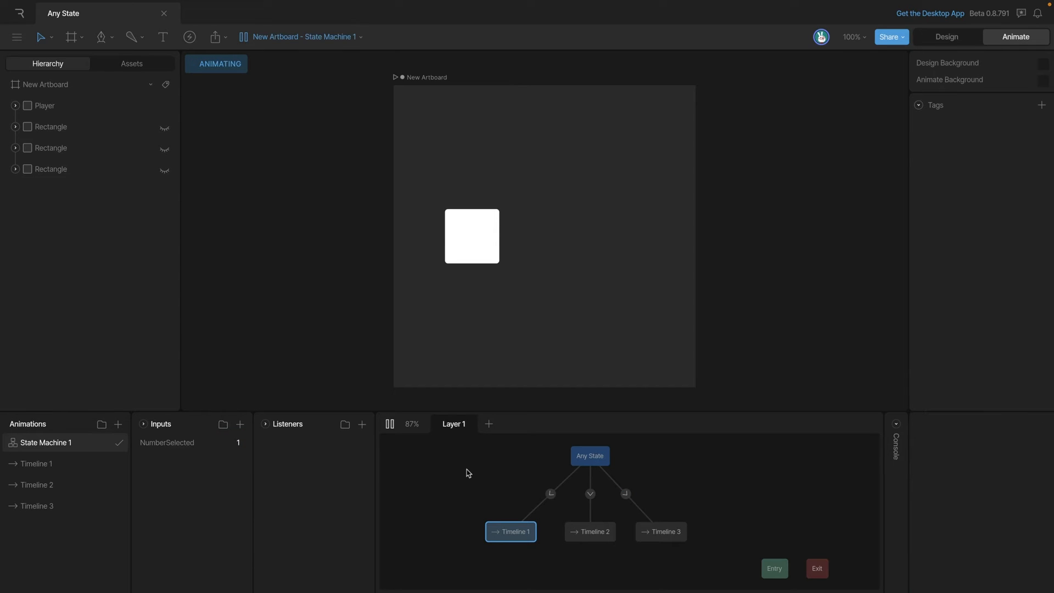
mouse_move(463, 478)
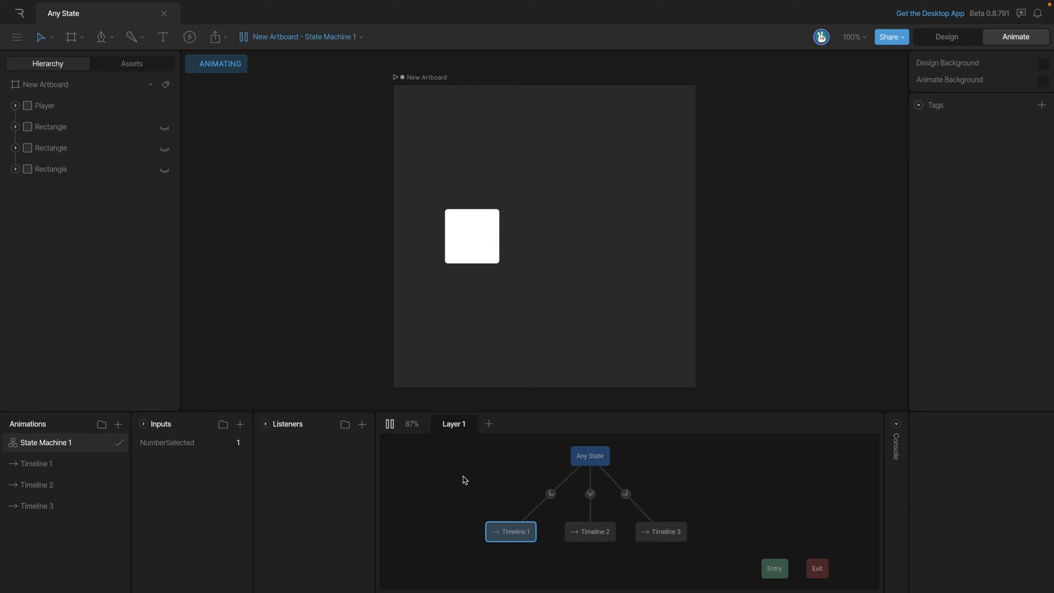
mouse_move(670, 560)
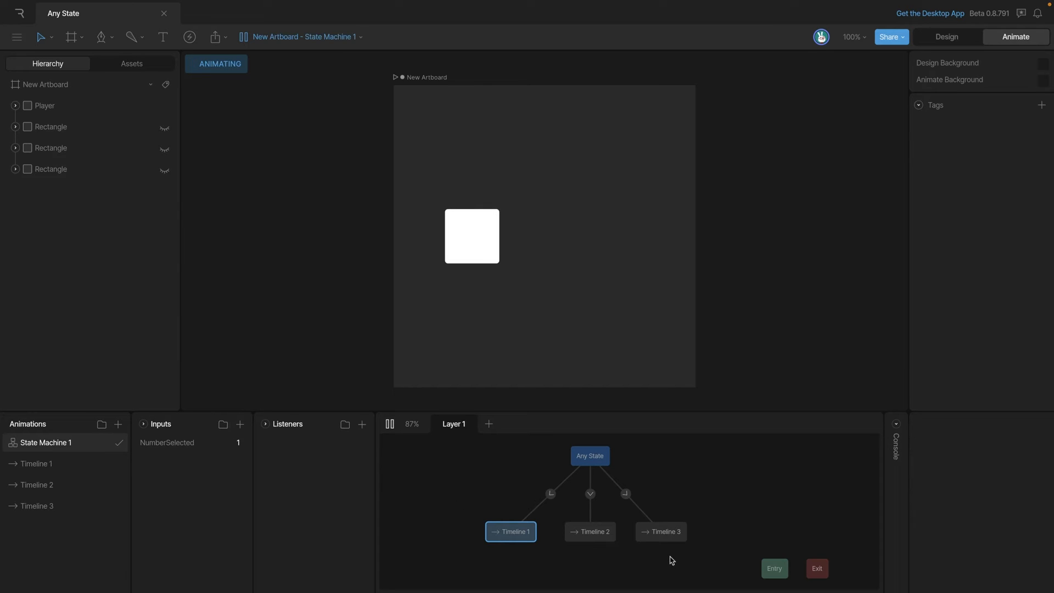
mouse_move(592, 567)
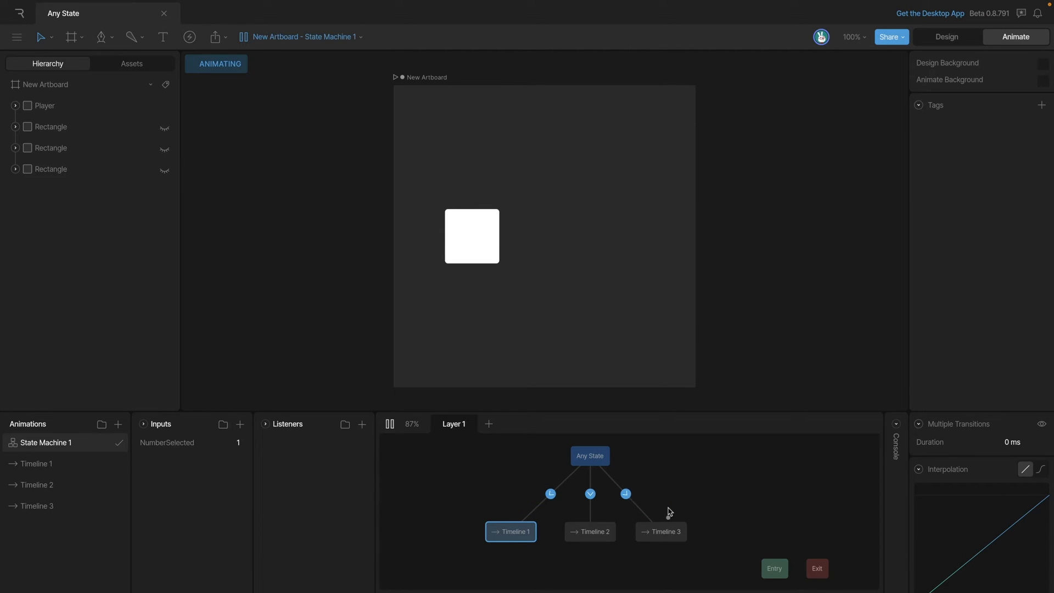
Set the transitions' duration to 300 ms, NumberSelected to 3, and start a transition from Timeline 1 to Timeline 3.
left_click(1011, 441)
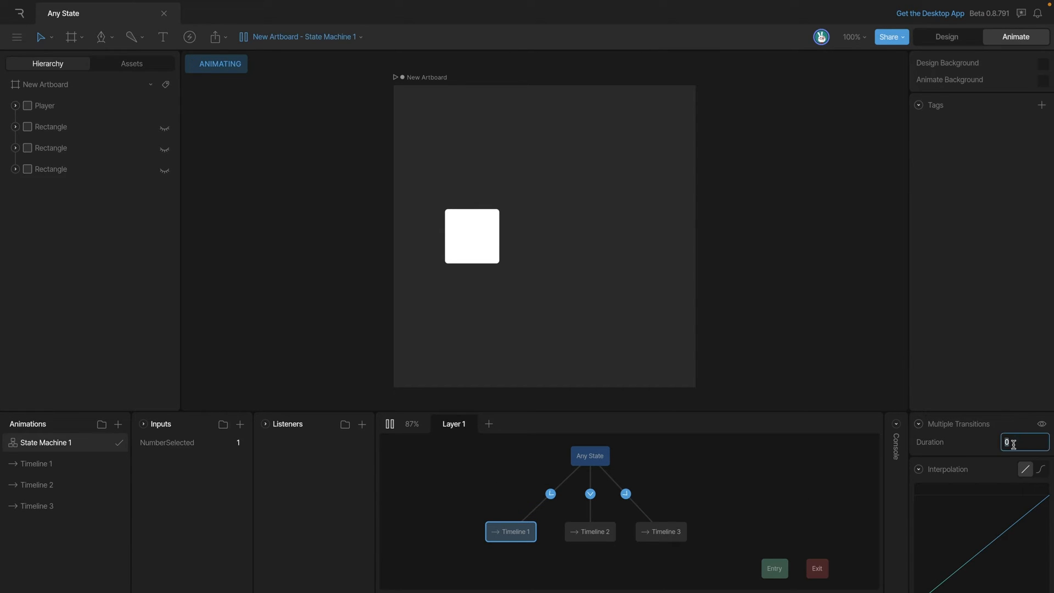
type("300")
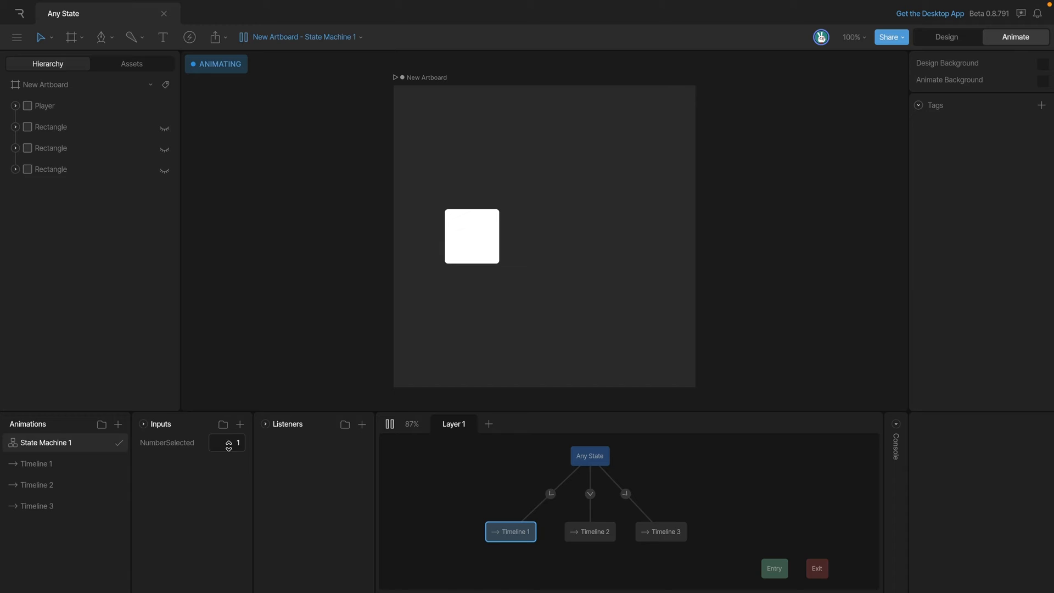
left_click(228, 439)
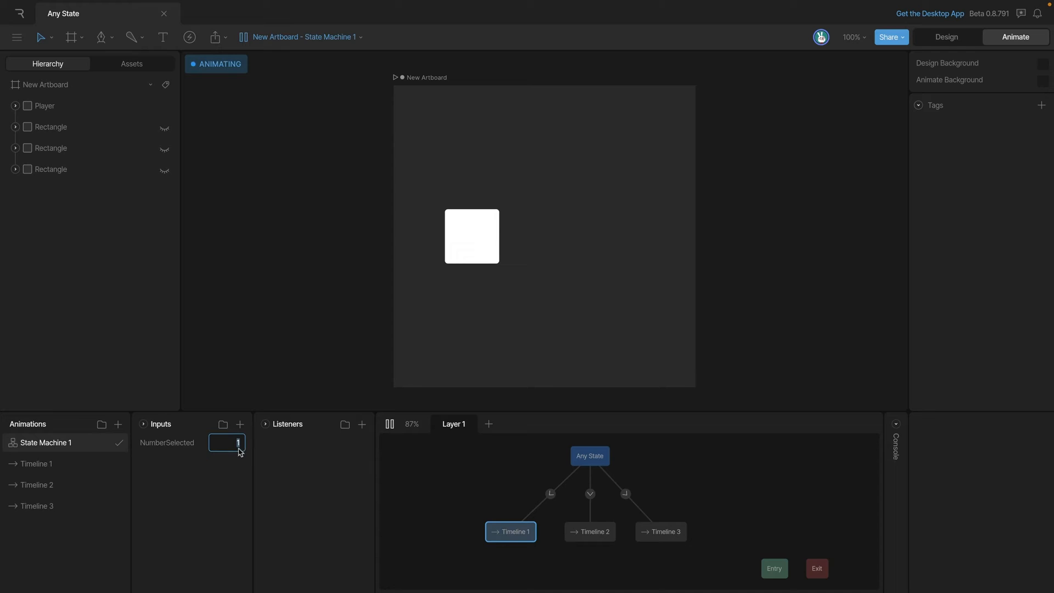
type("3")
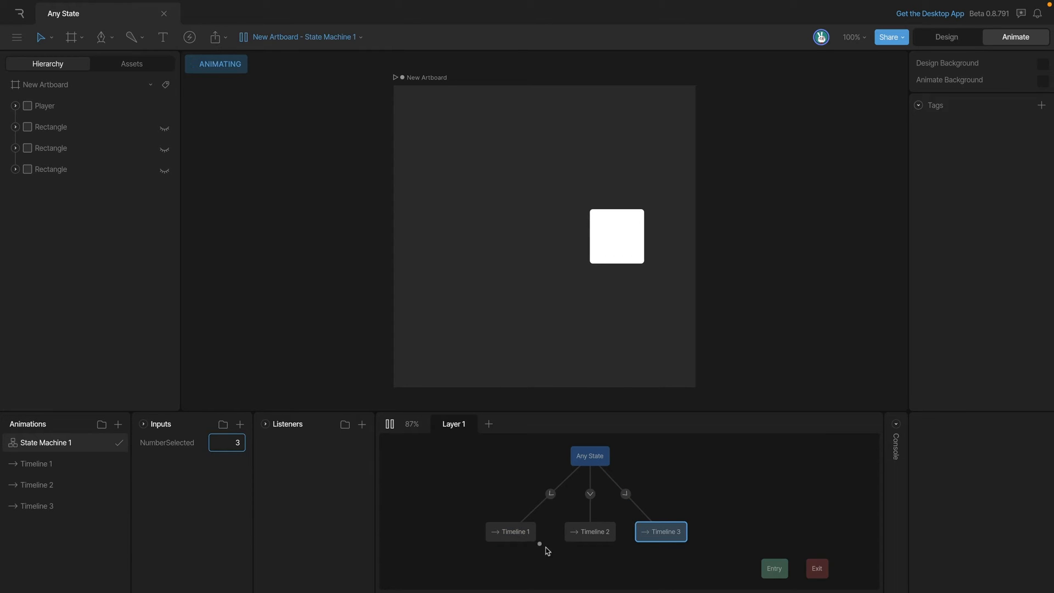
mouse_move(511, 531)
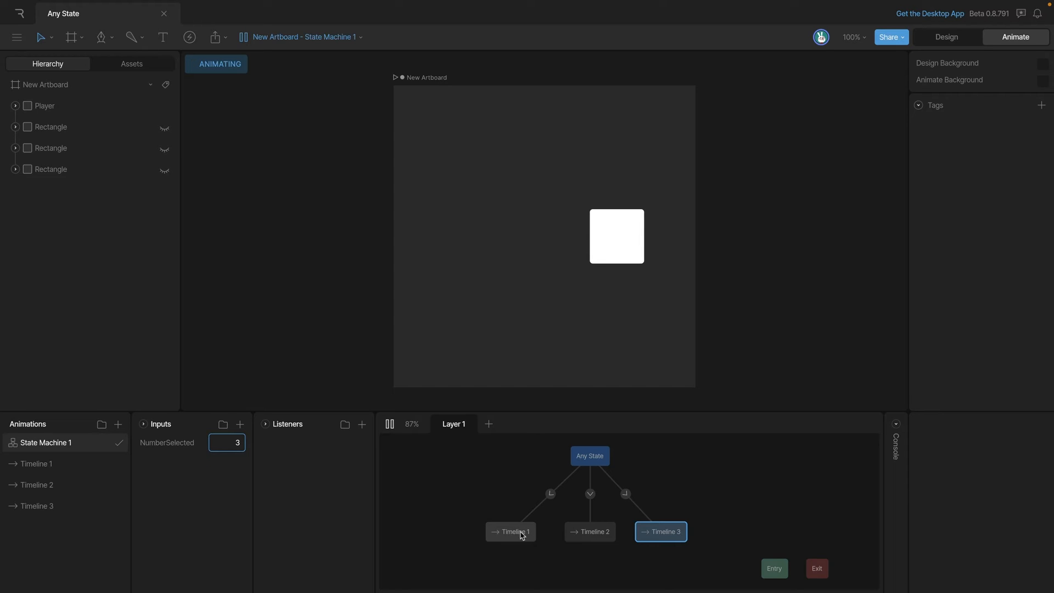
left_click_drag(510, 531, 655, 566)
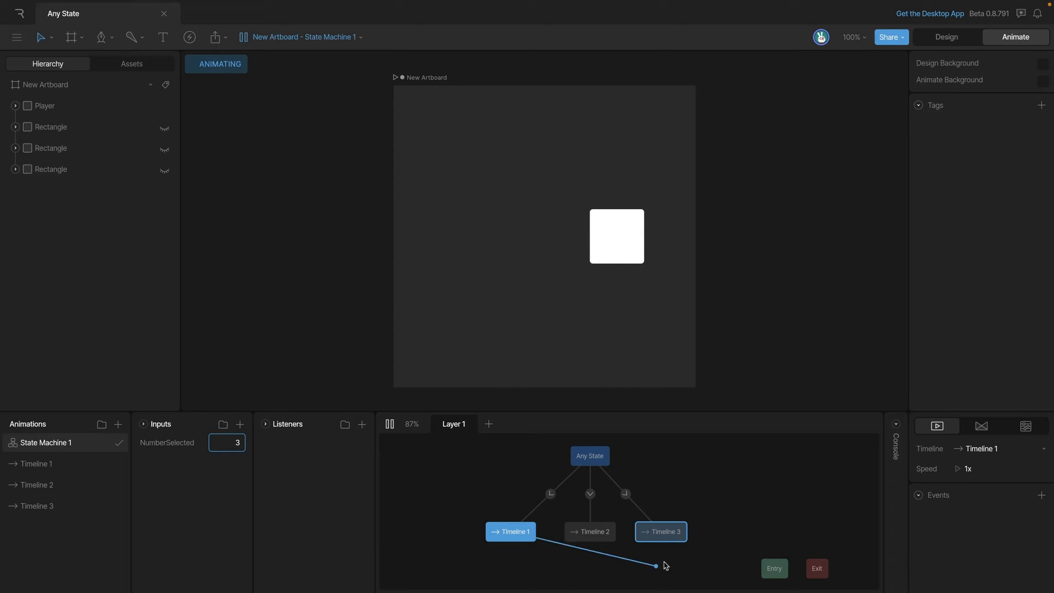
left_click(659, 531)
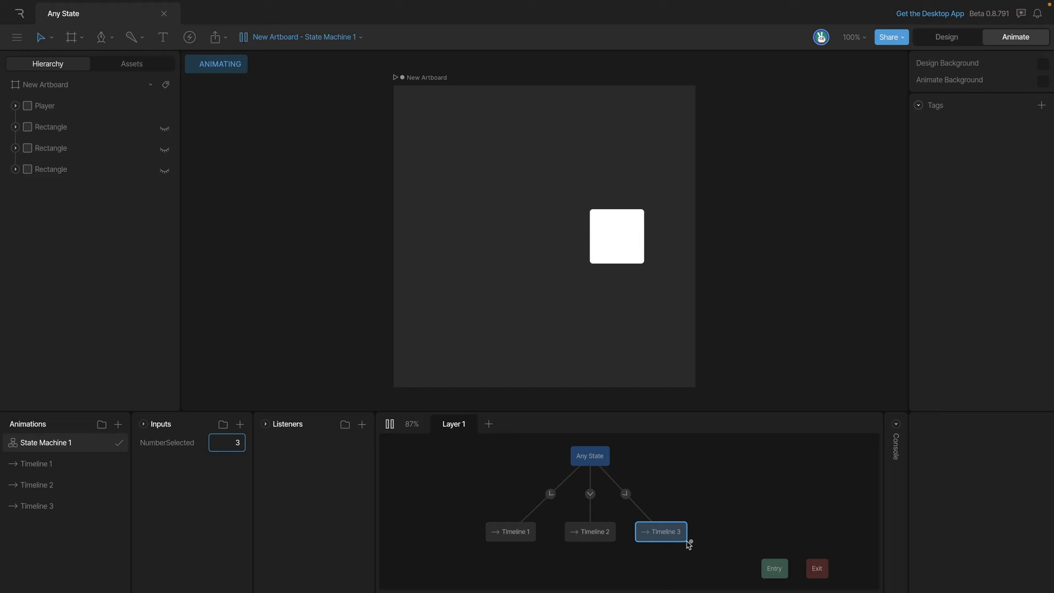
mouse_move(665, 492)
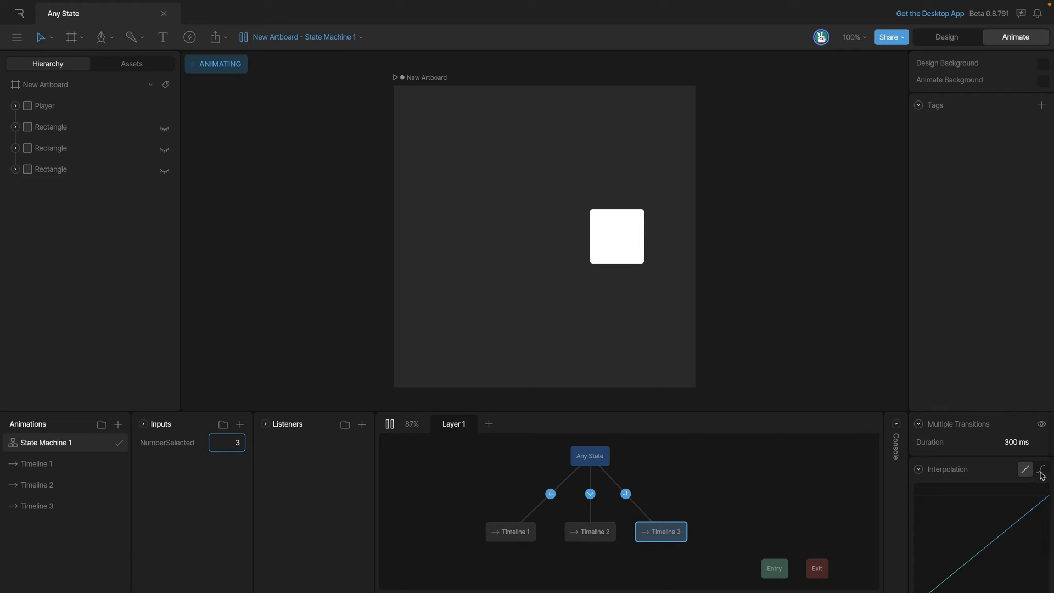
Set NumberSelected to 1, then 2, then 3 to test each timeline state.
left_click(1041, 468)
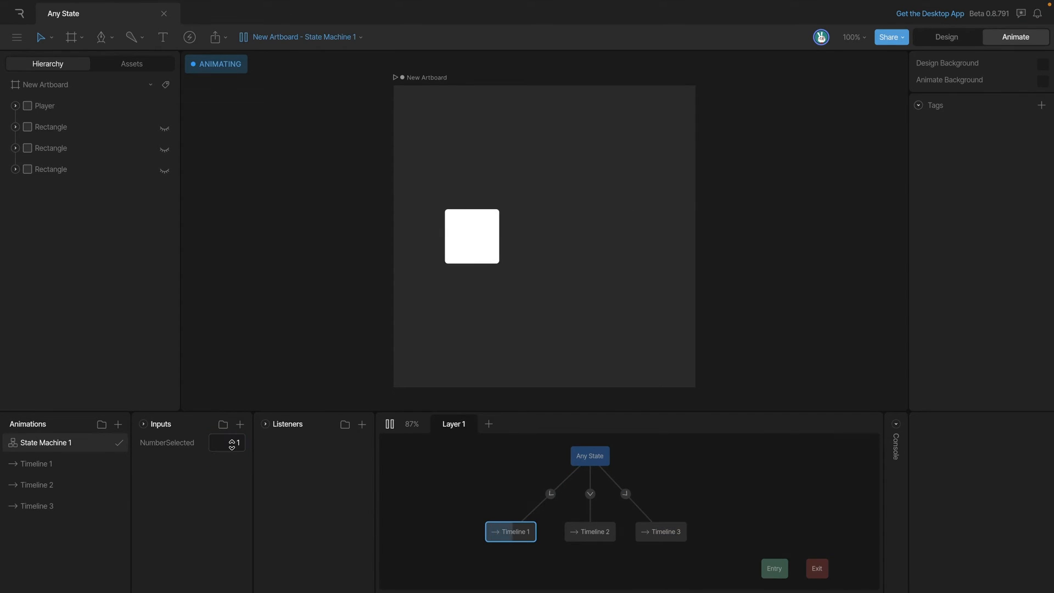
left_click(227, 442)
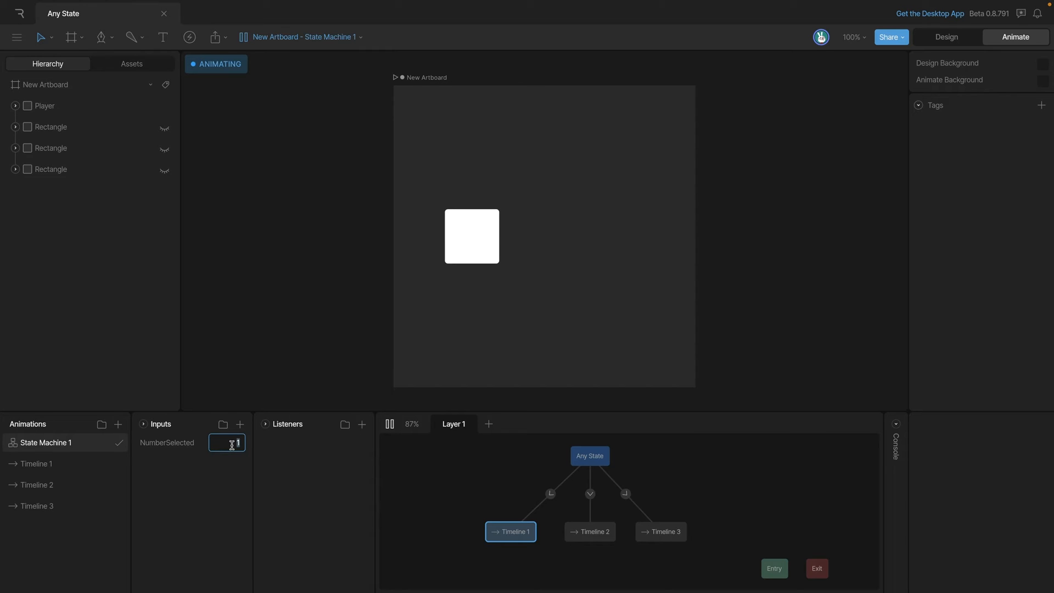
type("2")
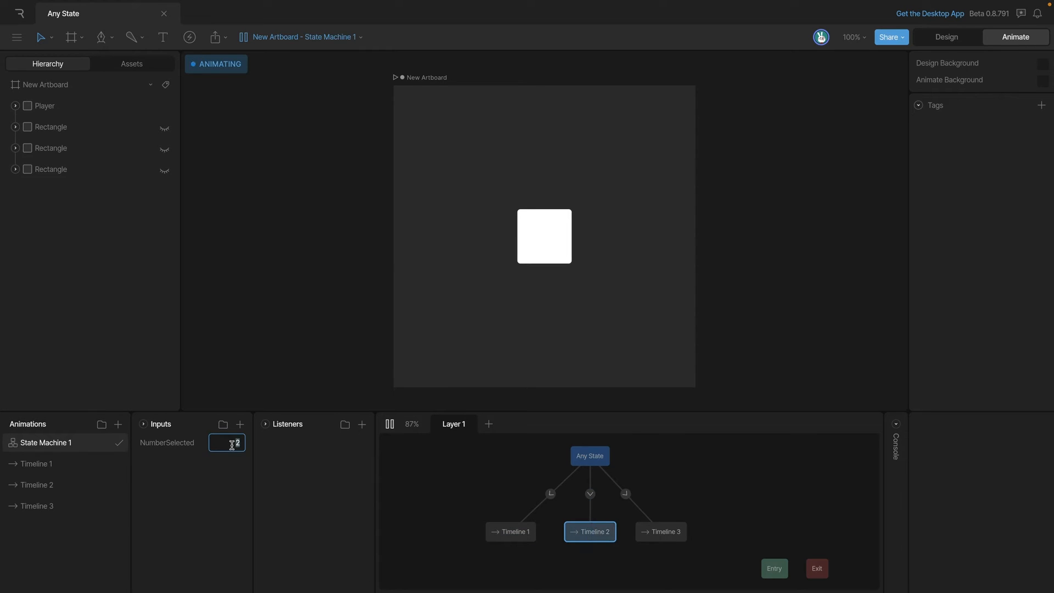
type("3")
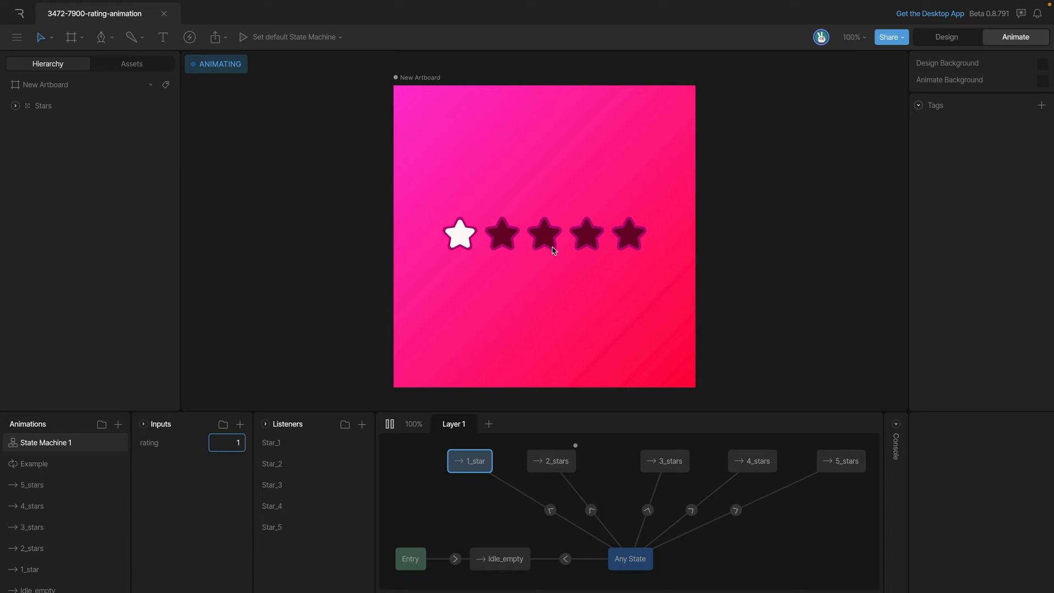
Restart the preview with no stars lit, then review the 2_stars–5_stars transitions' rating == 2–5 conditions.
left_click(544, 233)
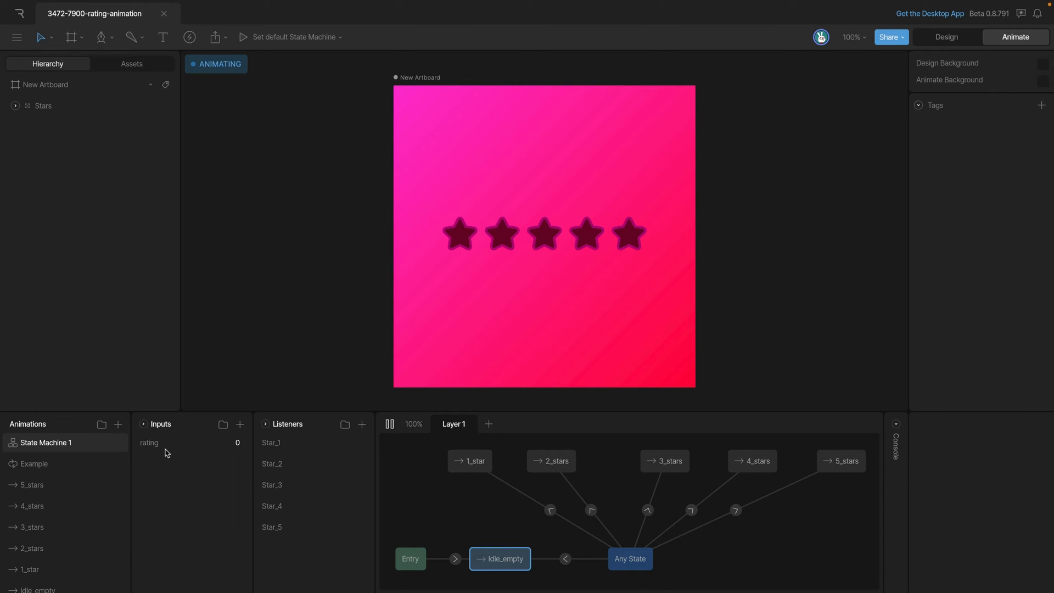
mouse_move(442, 531)
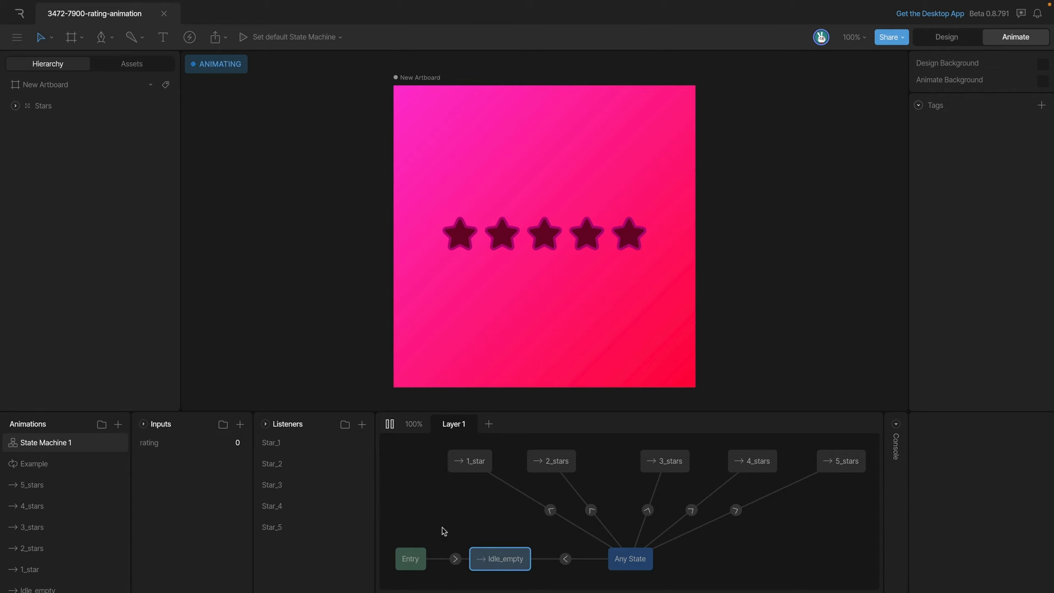
left_click(590, 509)
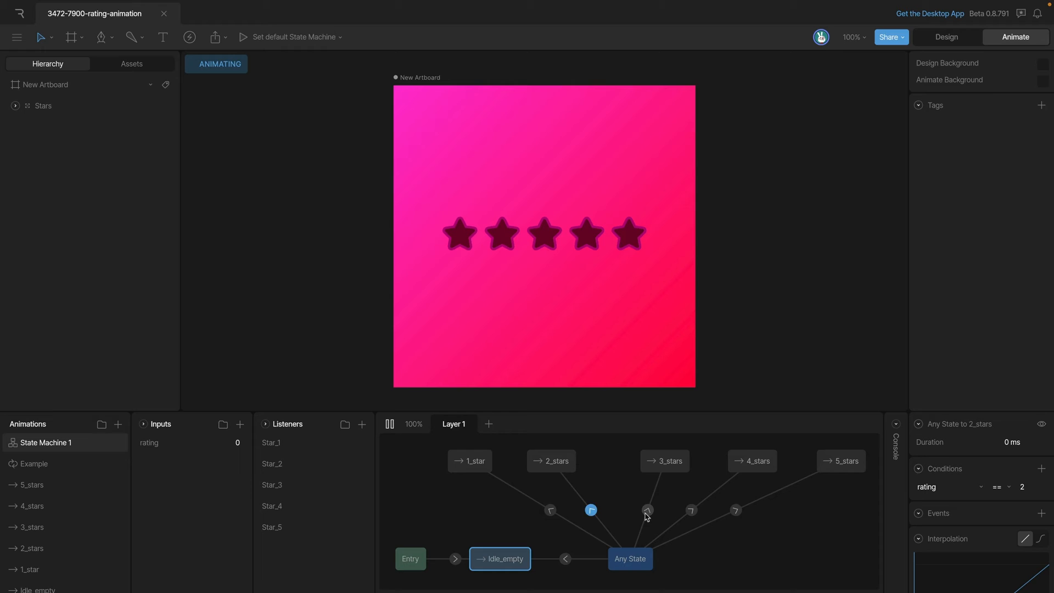
left_click(646, 510)
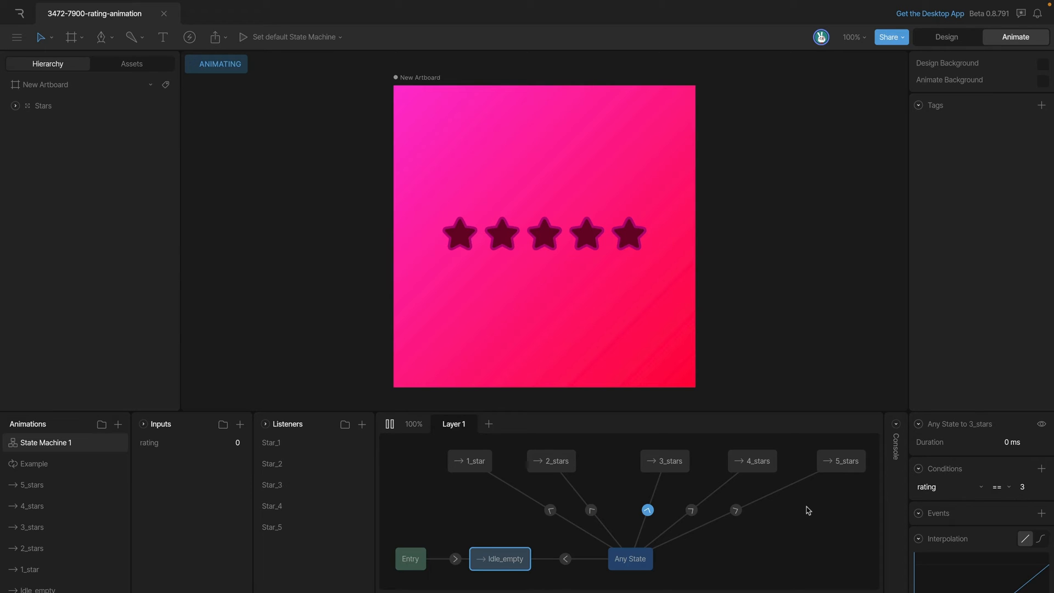
left_click(692, 511)
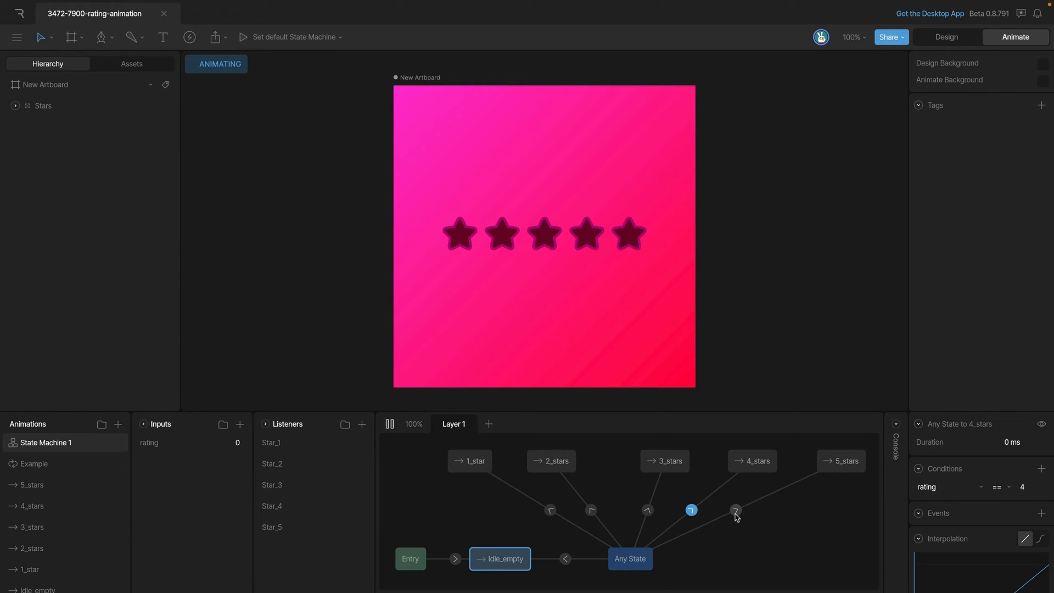
left_click(735, 510)
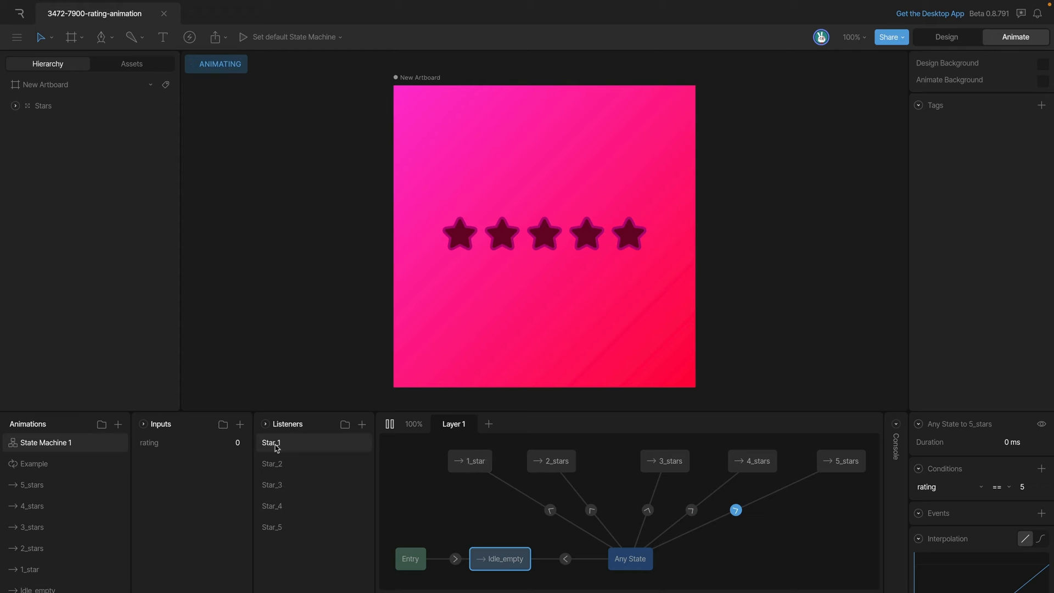
Review the Star_1–Star_5 listeners, each setting rating to its own star number on pointer down.
left_click(271, 464)
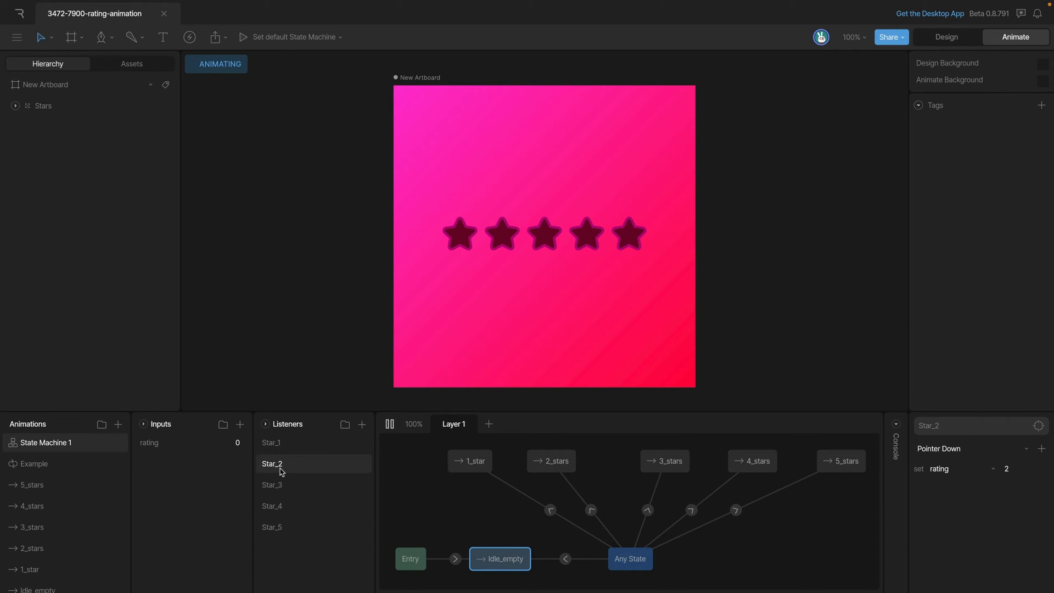
left_click(271, 505)
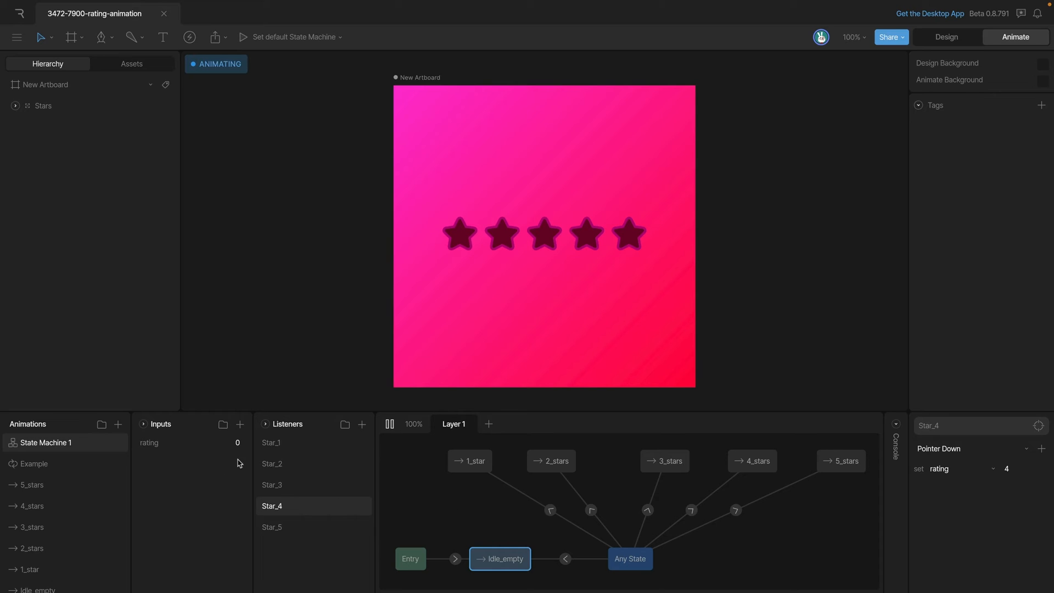
left_click(271, 443)
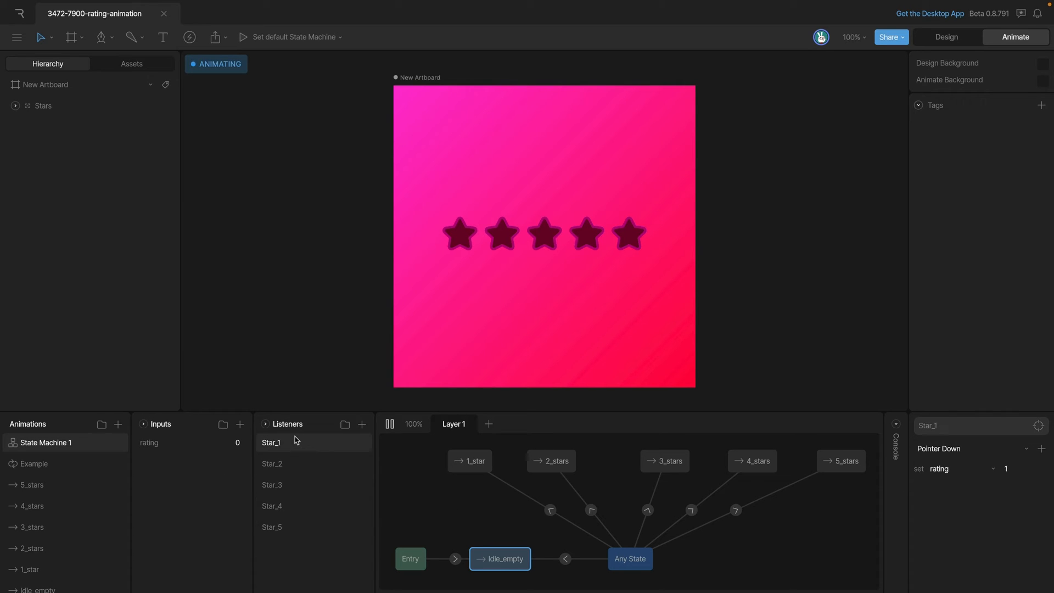
left_click(271, 484)
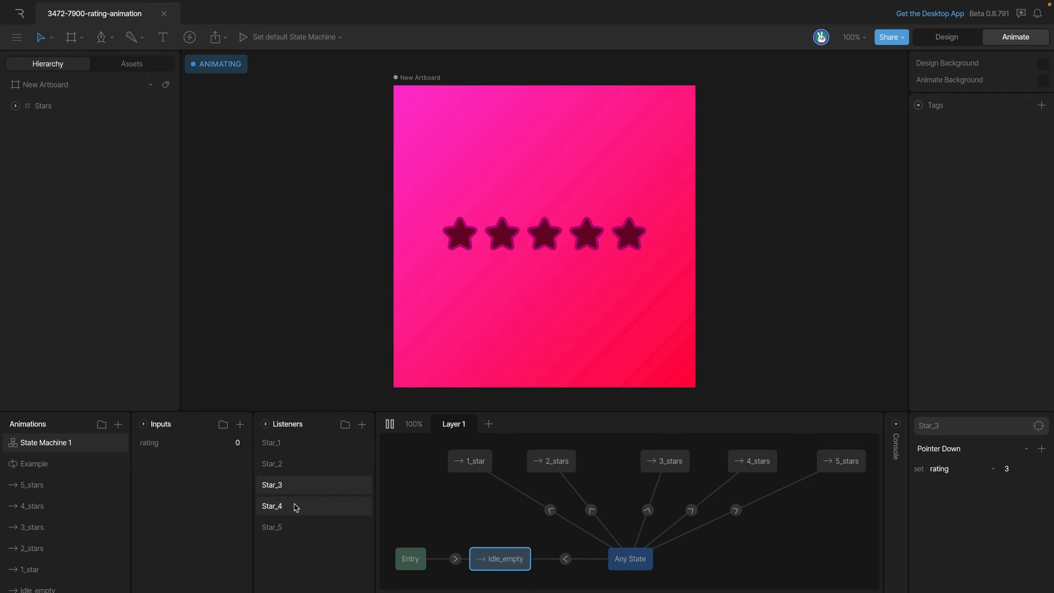
left_click(271, 526)
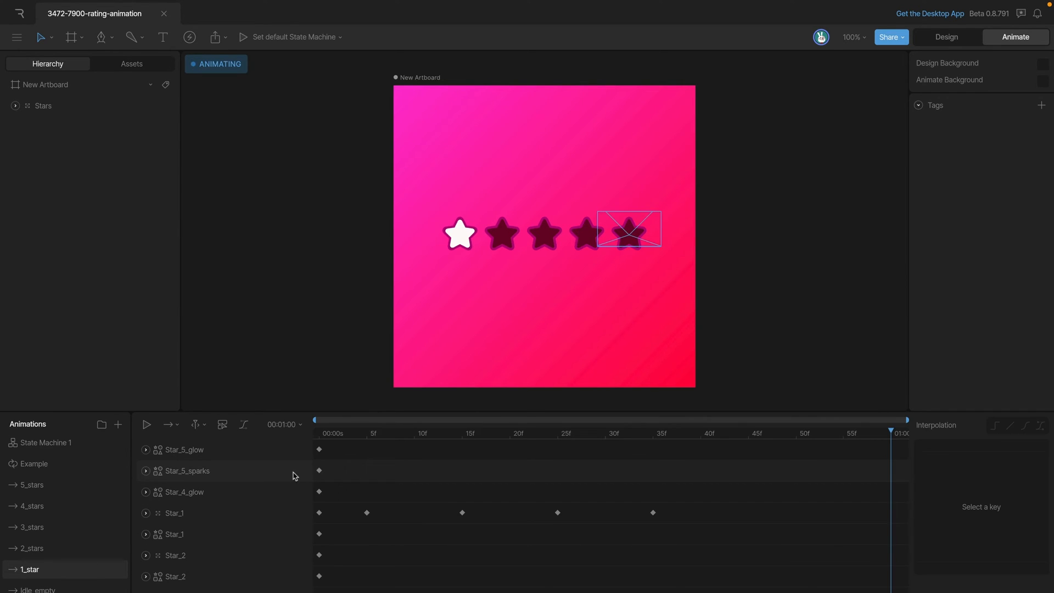
Preview the 1_star, 2_stars, 4_stars, 5_stars and Example timelines in turn.
left_click(30, 549)
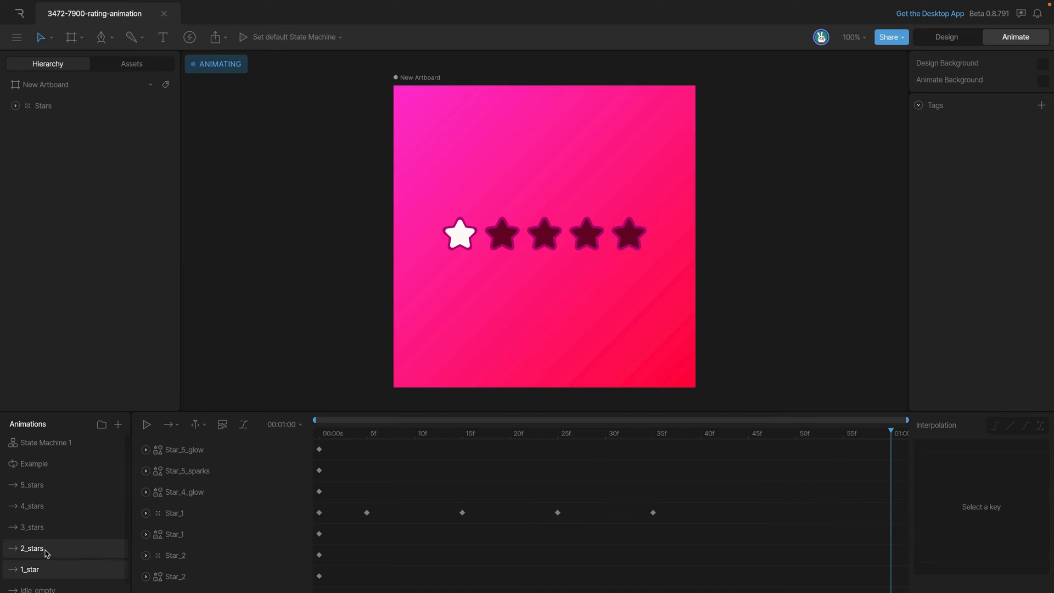
left_click(146, 424)
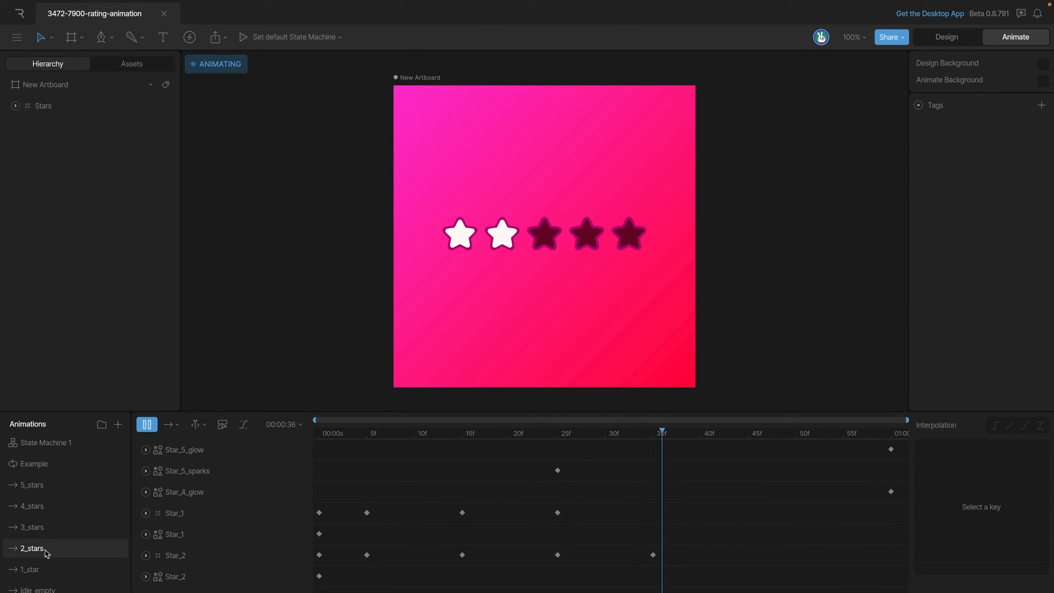
left_click(31, 527)
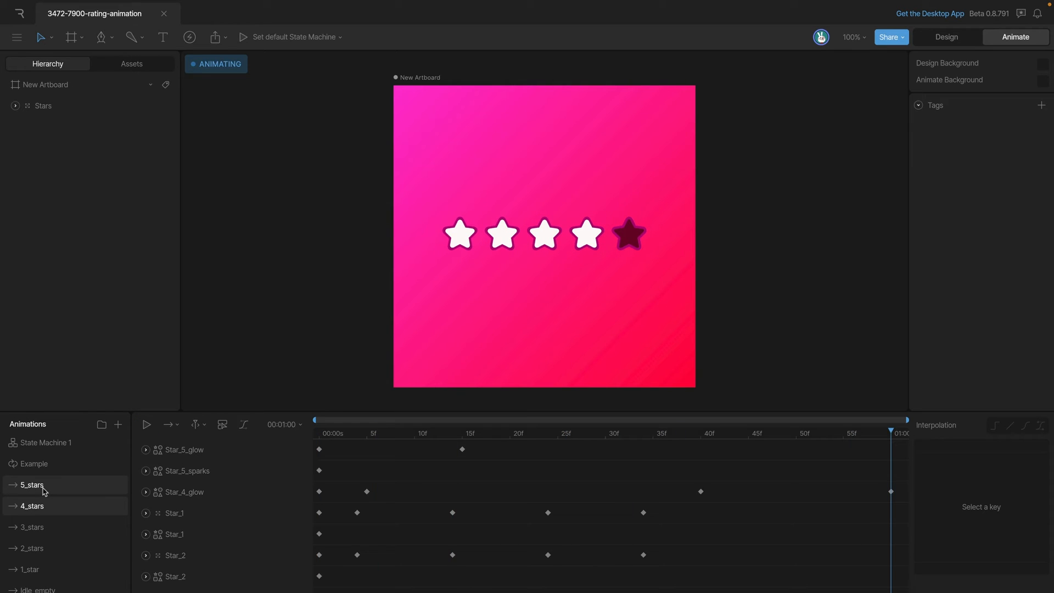
left_click(34, 466)
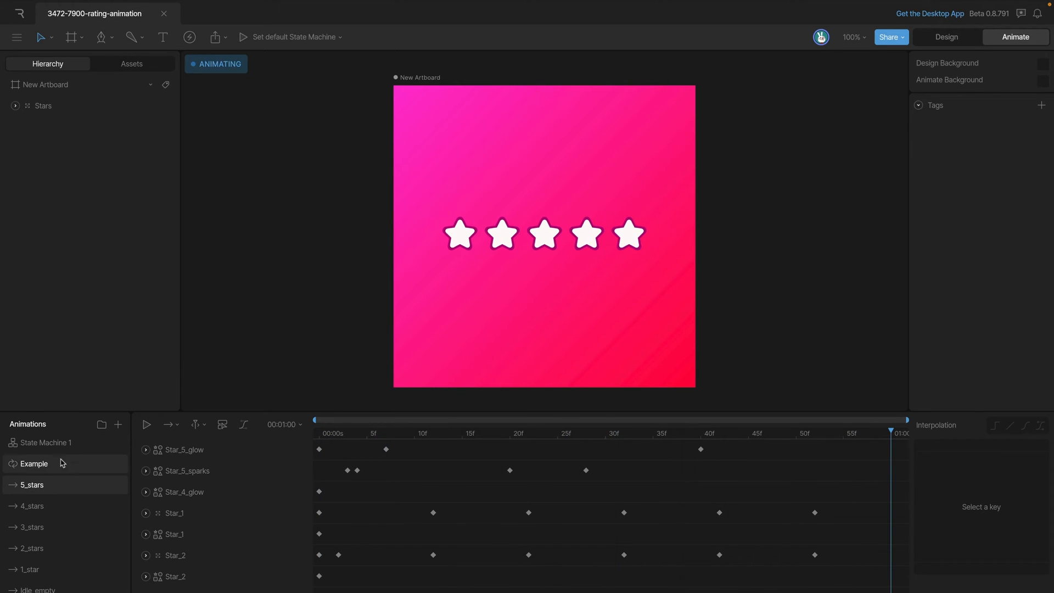
left_click(46, 442)
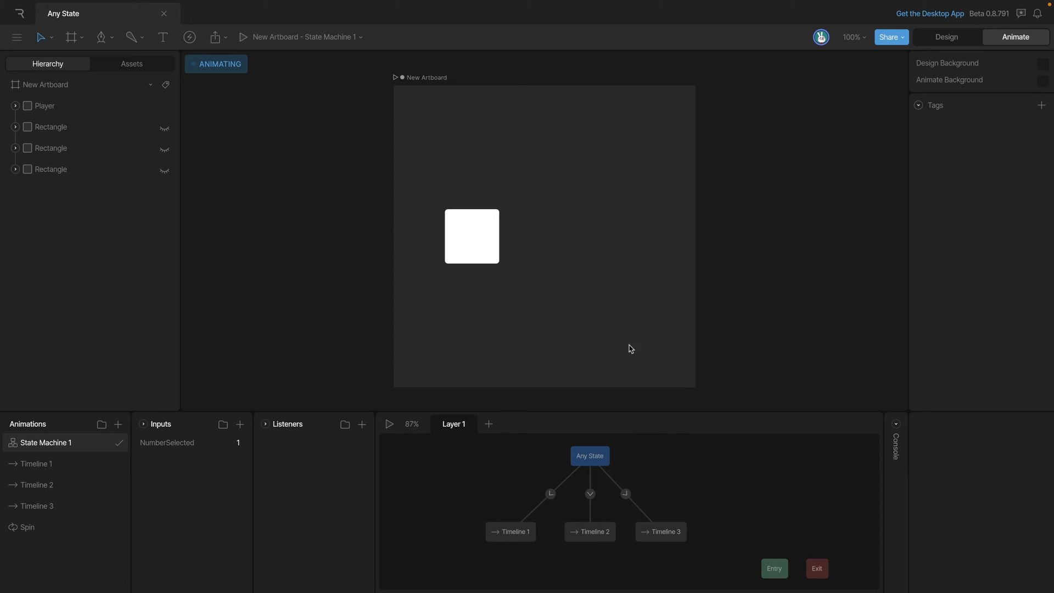
mouse_move(666, 531)
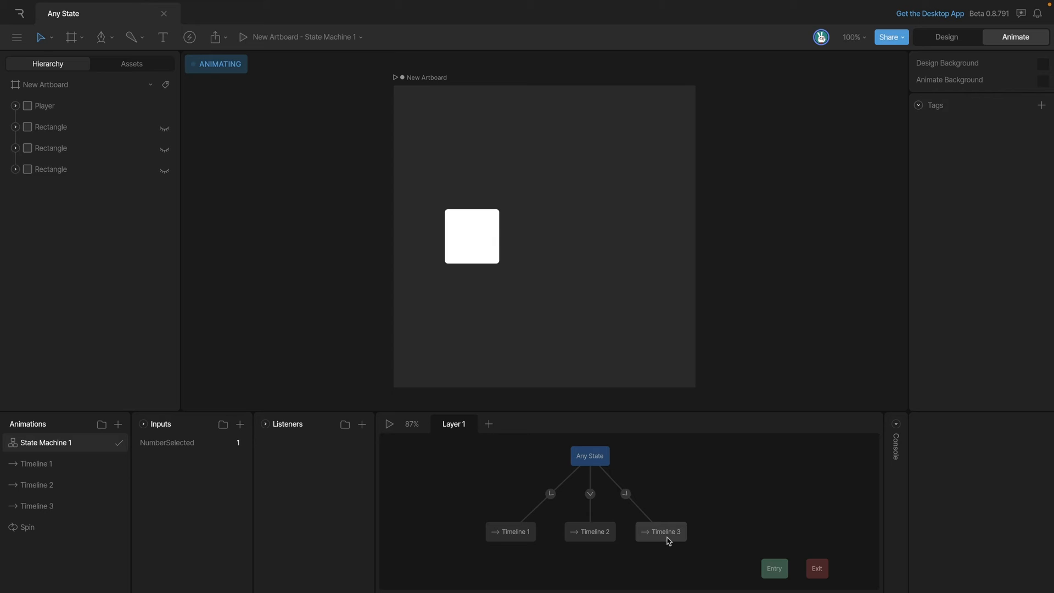
mouse_move(248, 478)
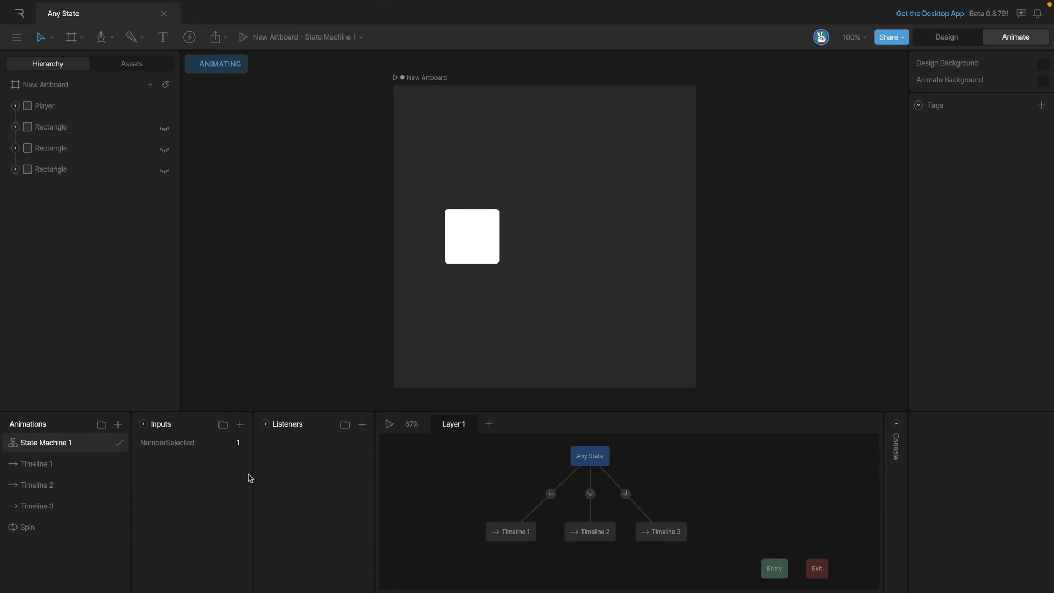
Preview the Spin timeline rotating the square.
left_click(28, 527)
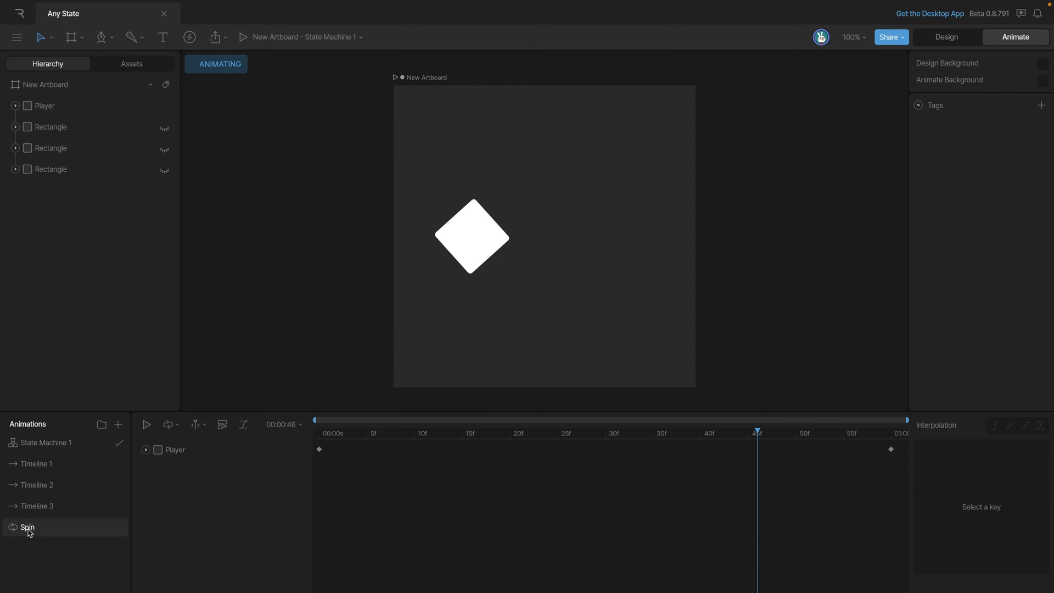
left_click(146, 424)
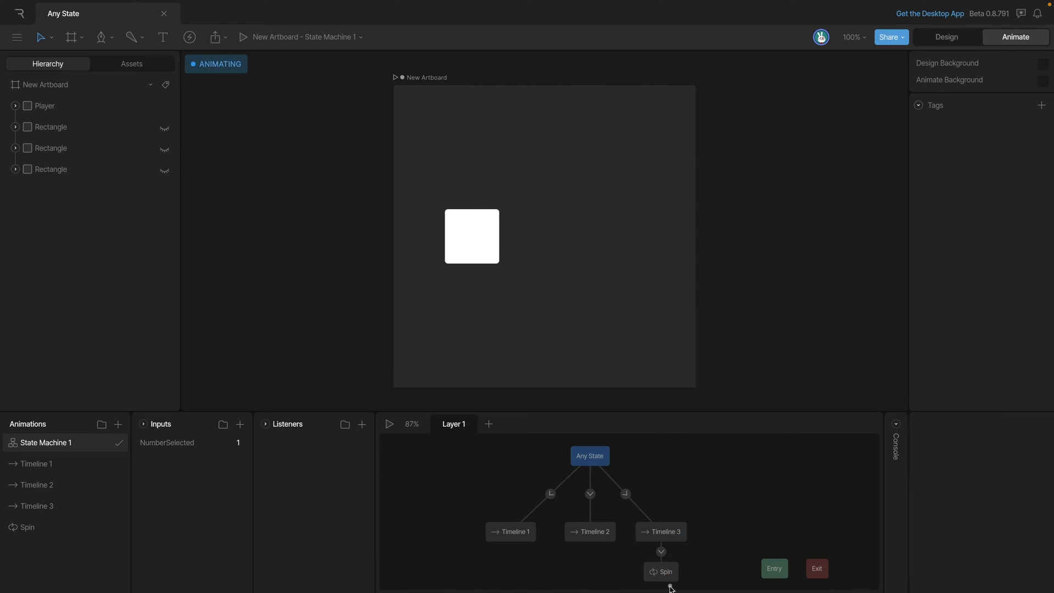
Enable Exit Time with a value of 100 on the Timeline 3 to Spin transition.
left_click(661, 571)
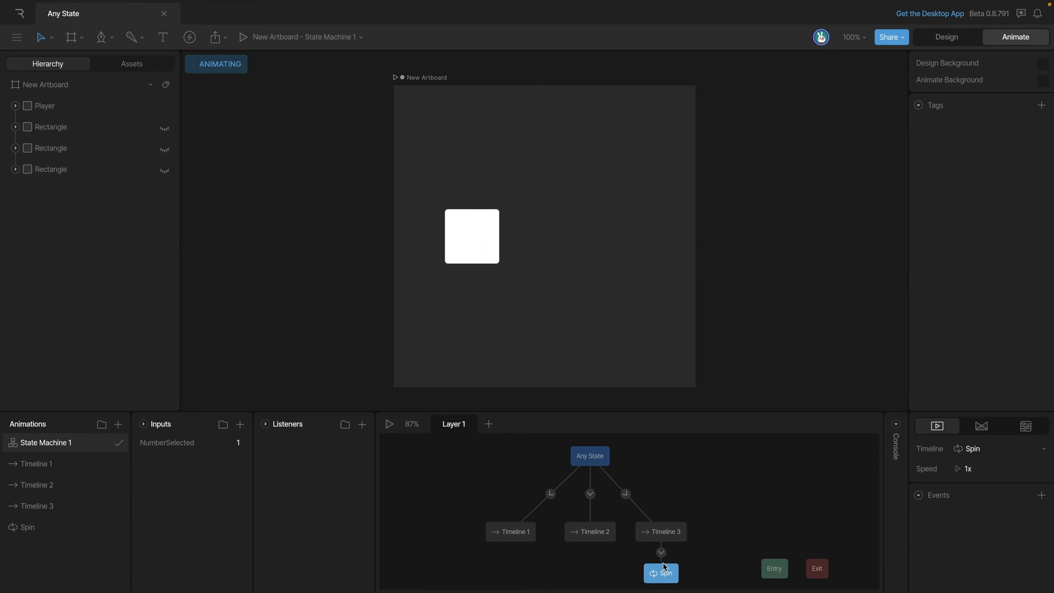
left_click(661, 552)
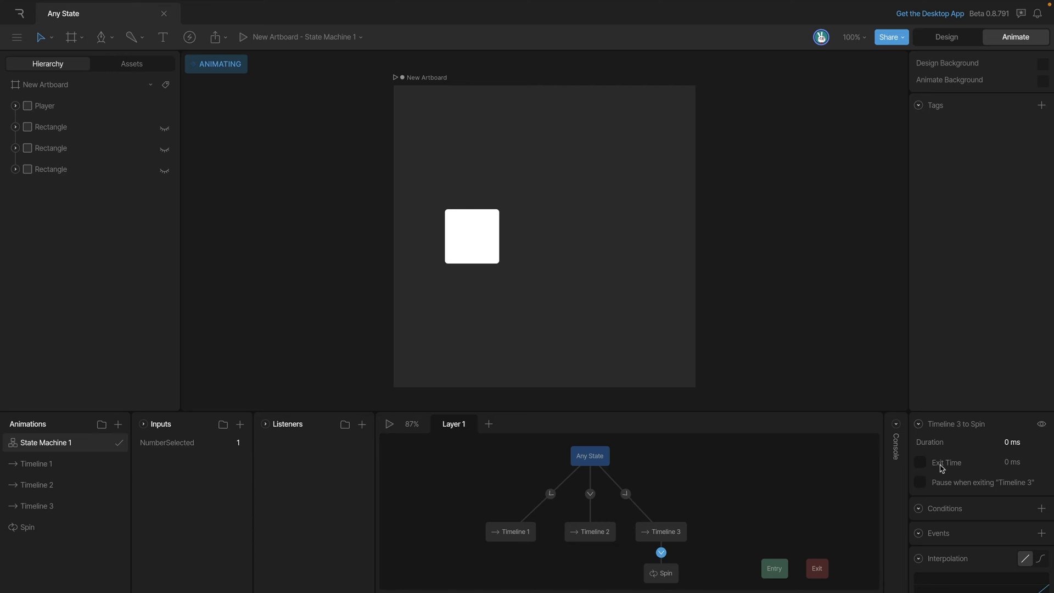
left_click(920, 462)
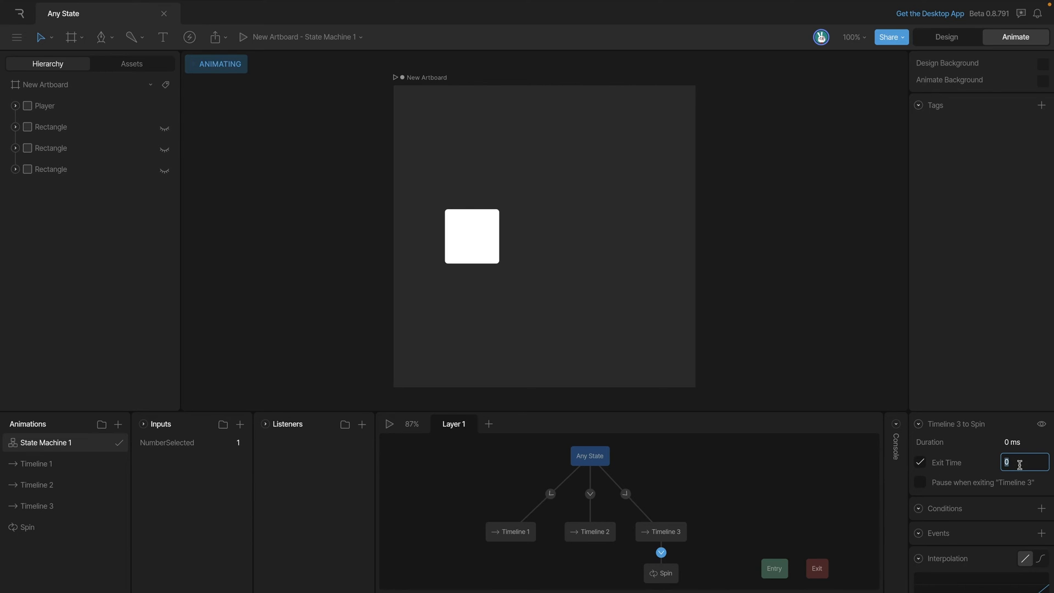
type("100")
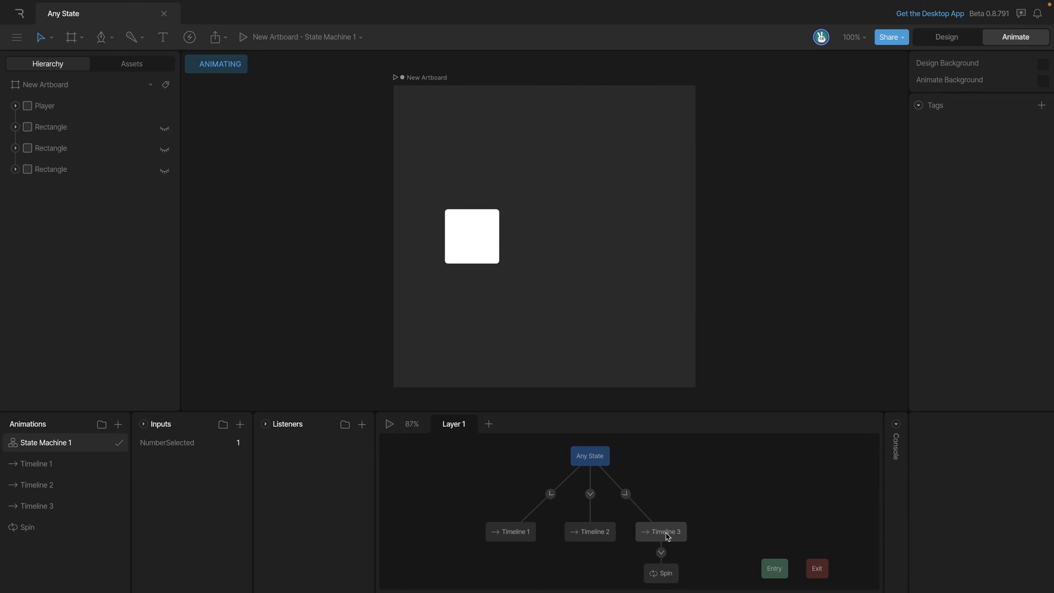
mouse_move(662, 572)
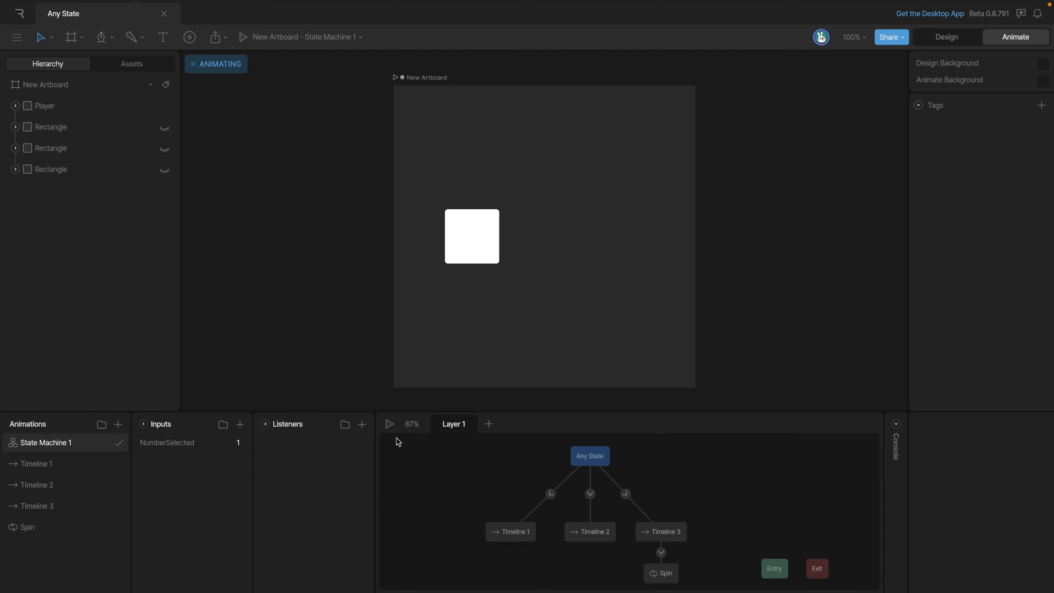
left_click(509, 531)
type("3")
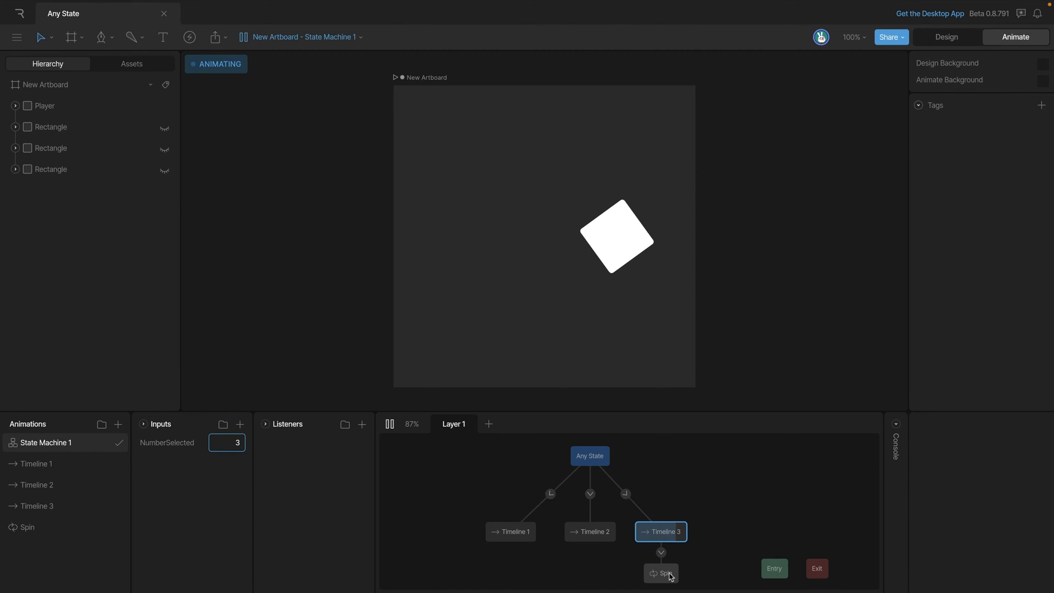
mouse_move(667, 496)
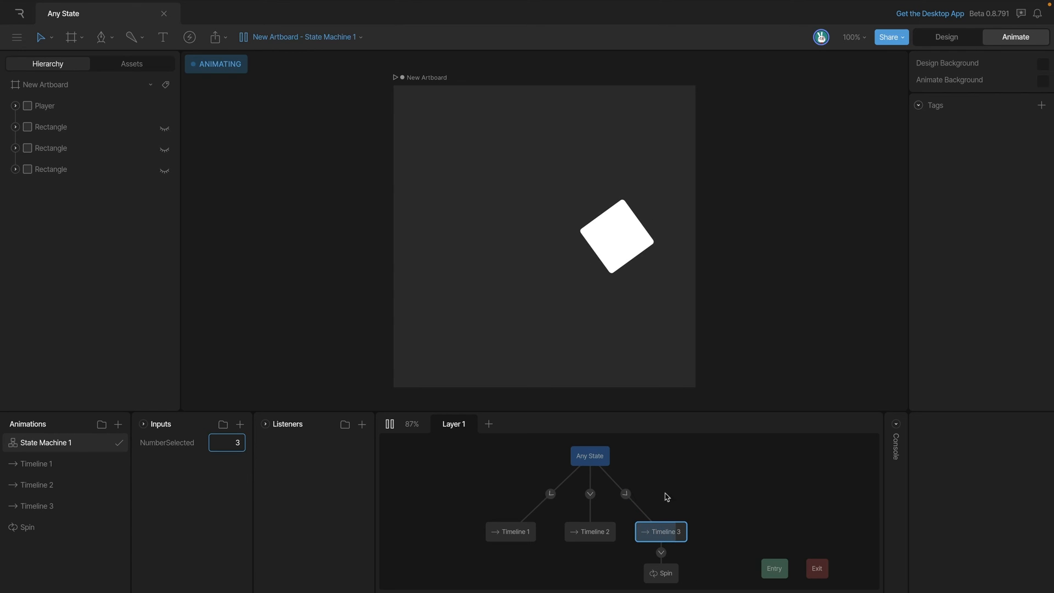
mouse_move(642, 491)
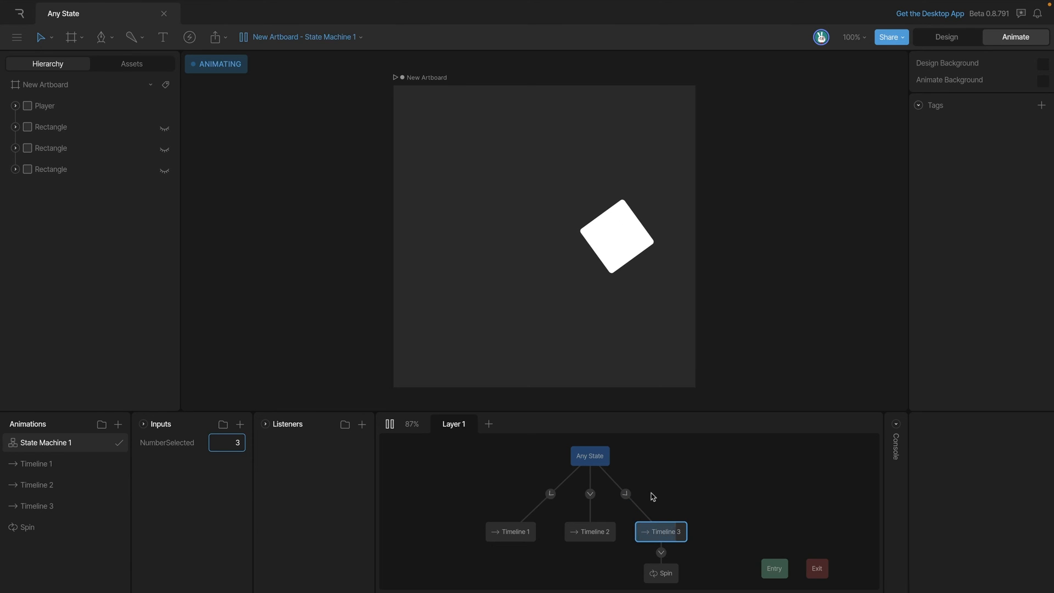
mouse_move(621, 498)
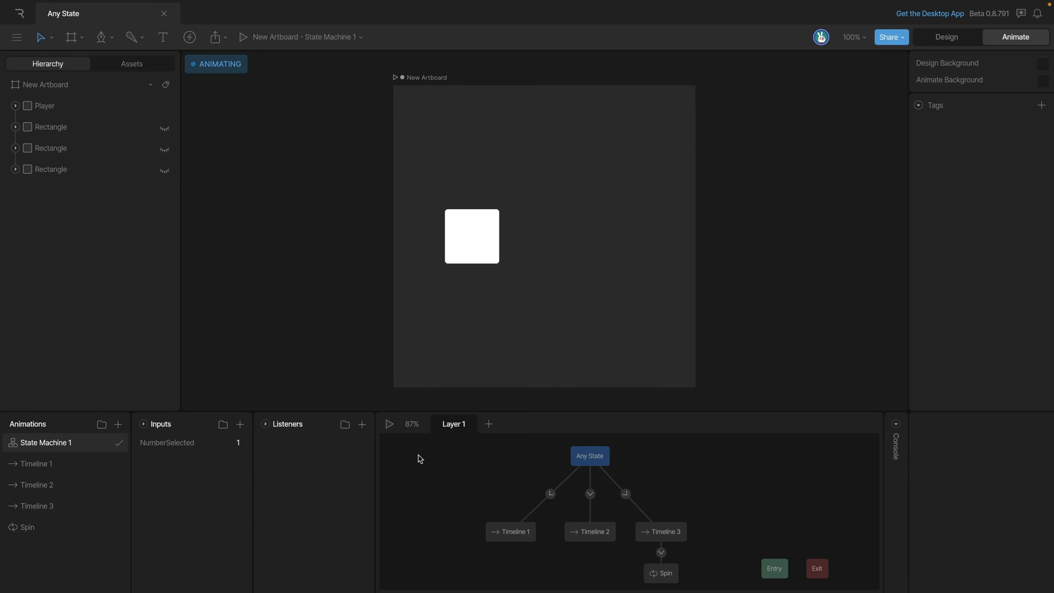
mouse_move(660, 573)
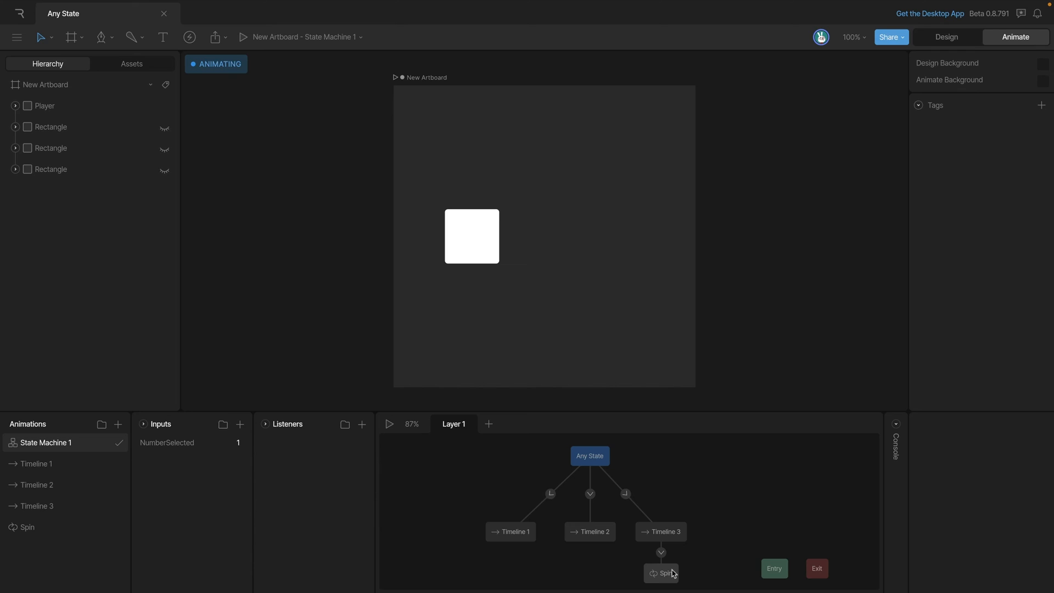
mouse_move(299, 480)
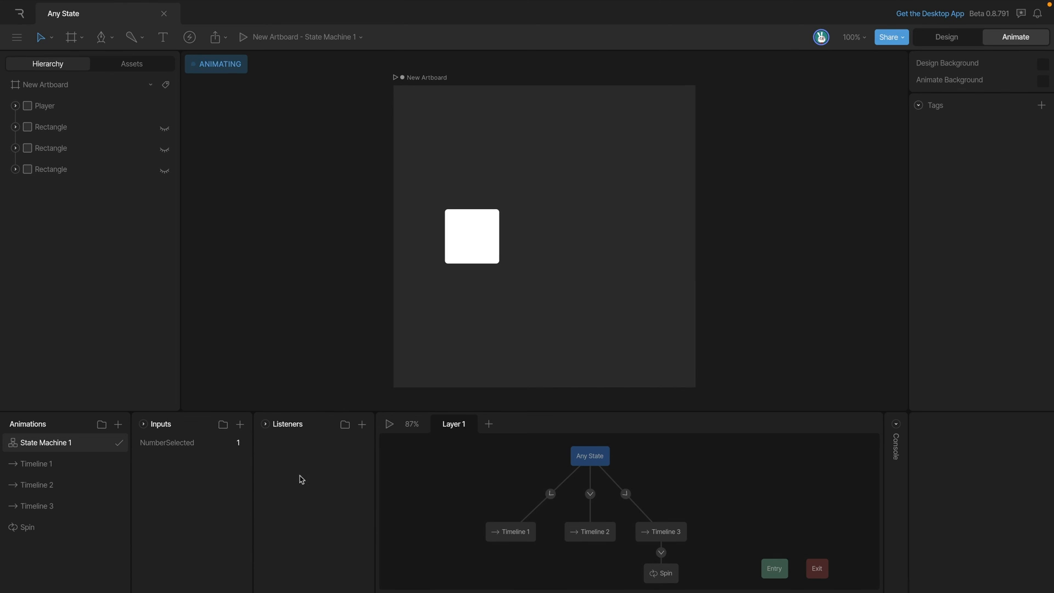
Add three trigger inputs, Trigger 1–3, to the state machine.
left_click(240, 423)
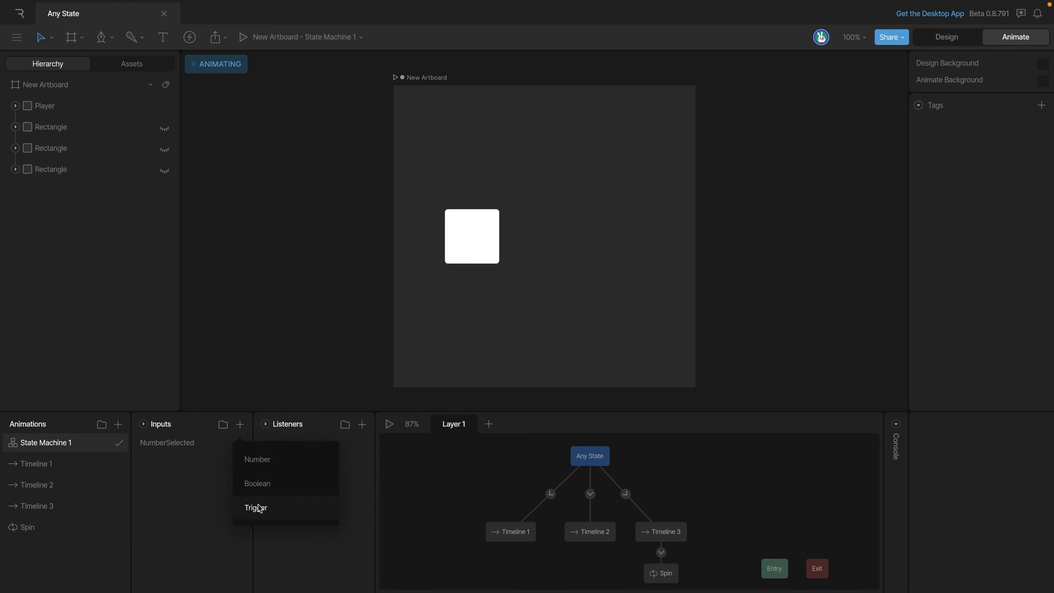
left_click(256, 507)
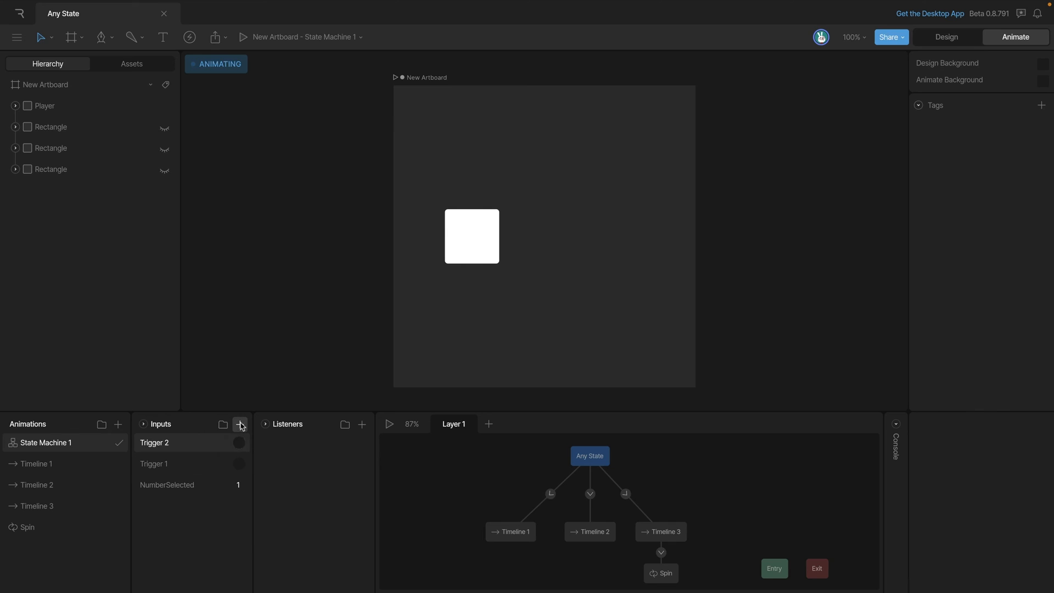
left_click(241, 424)
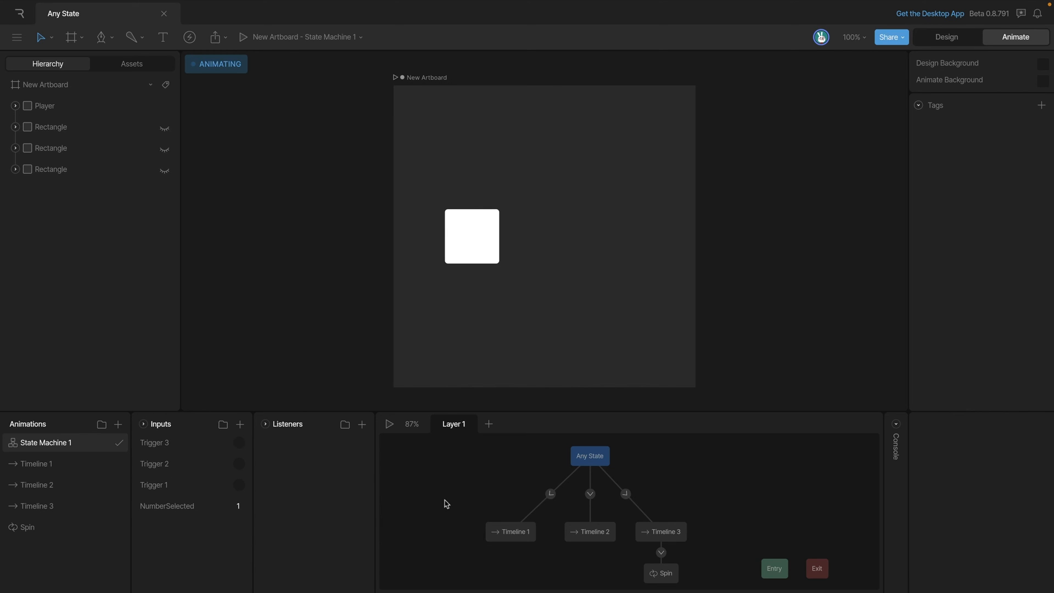
Replace the Timeline 1 transition's NumberSelected condition with Trigger 1.
left_click(550, 492)
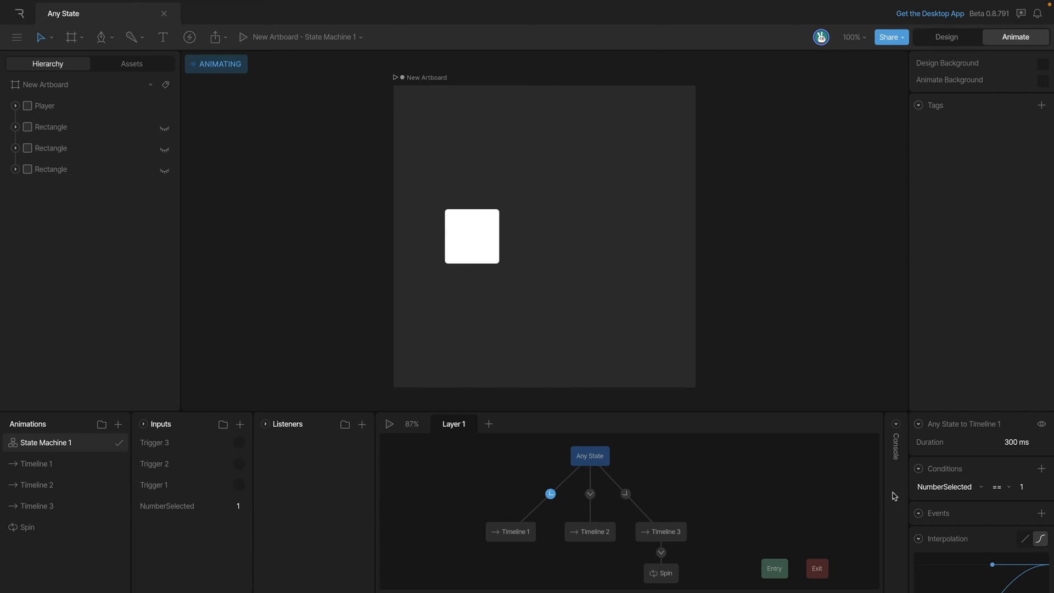
left_click(918, 469)
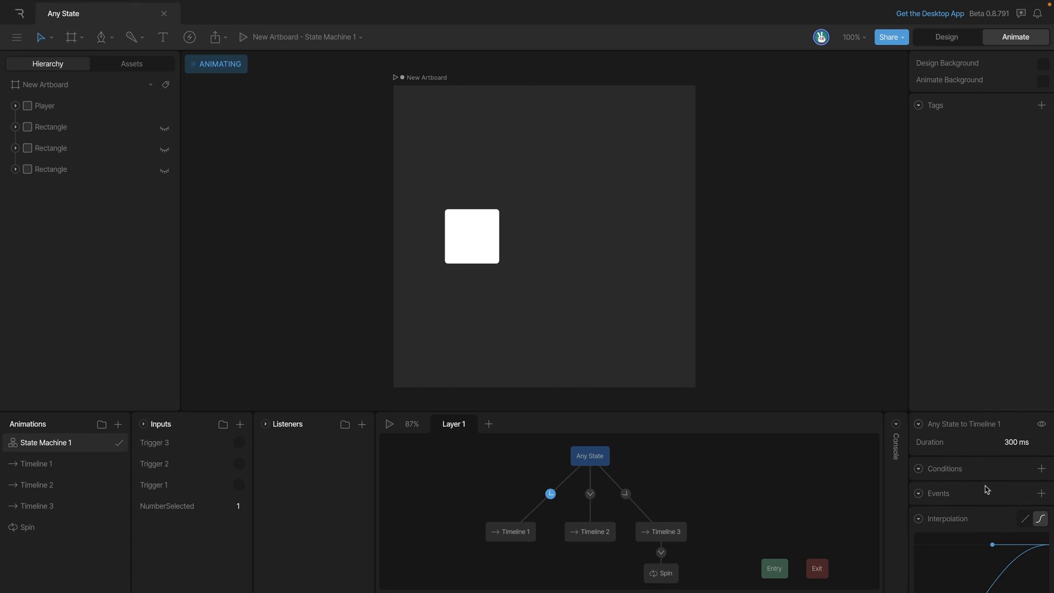
left_click(1040, 469)
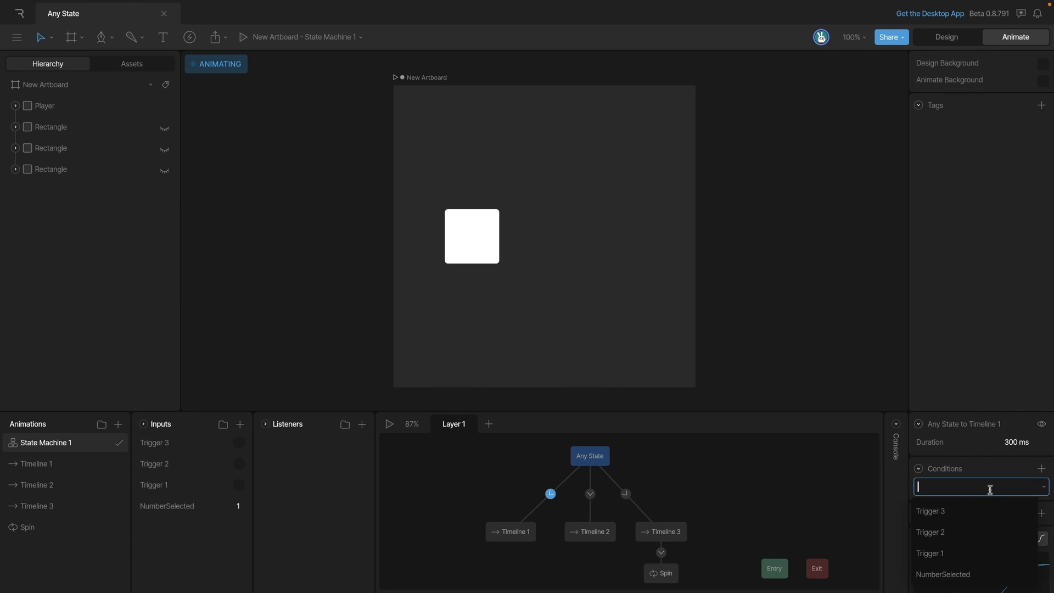
left_click(929, 552)
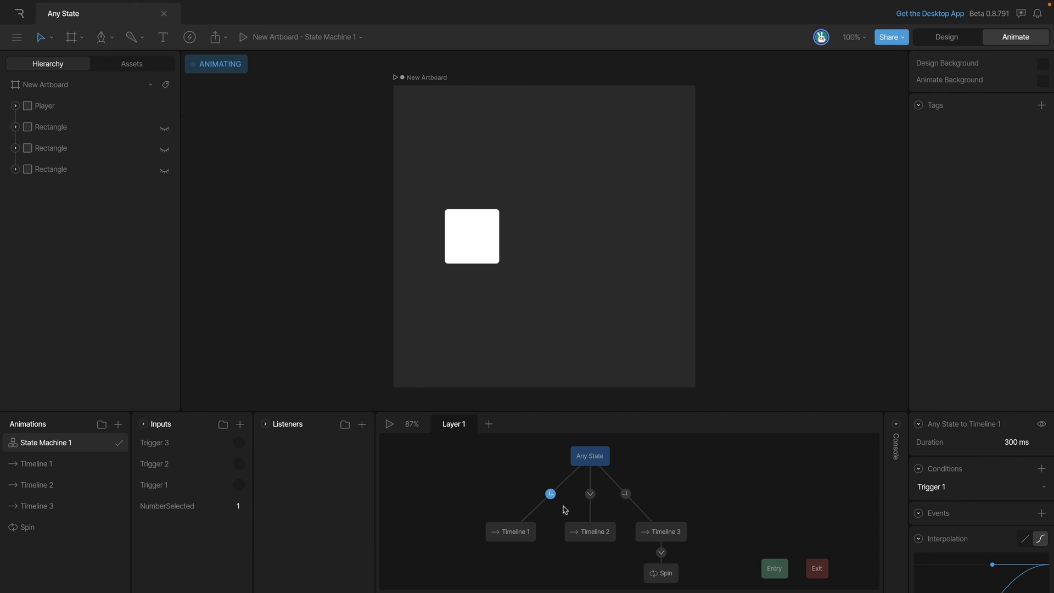
Remove the NumberSelected conditions from the Timeline 2 and Timeline 3 transitions.
left_click(588, 494)
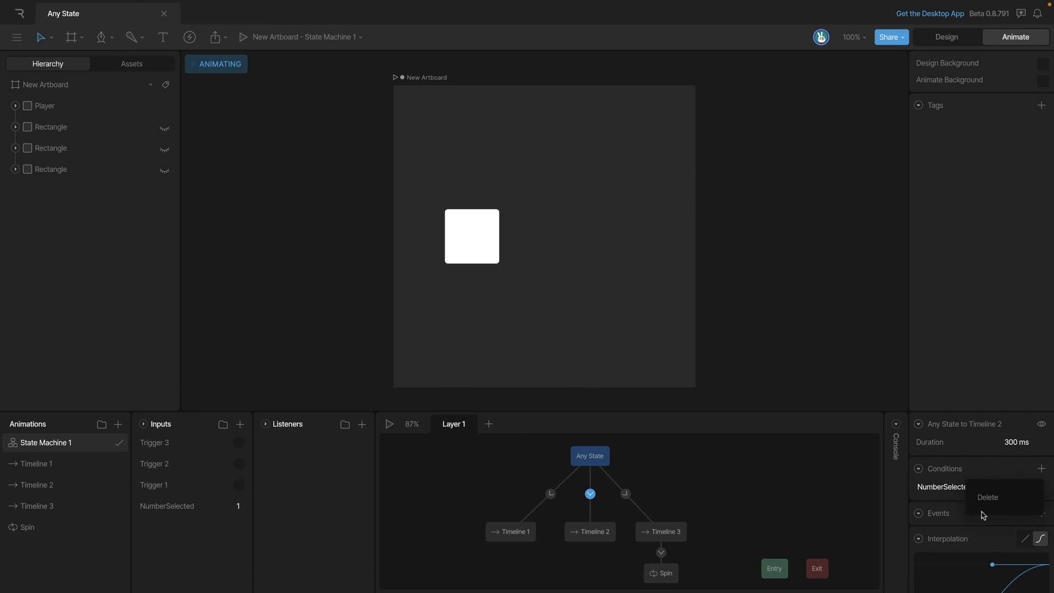
left_click(987, 496)
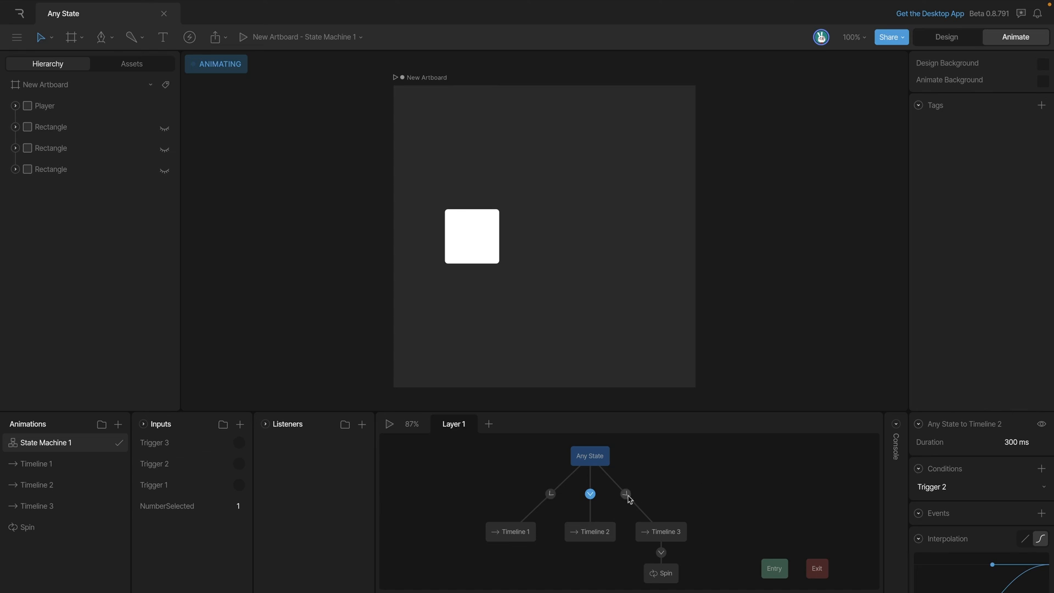
left_click(624, 494)
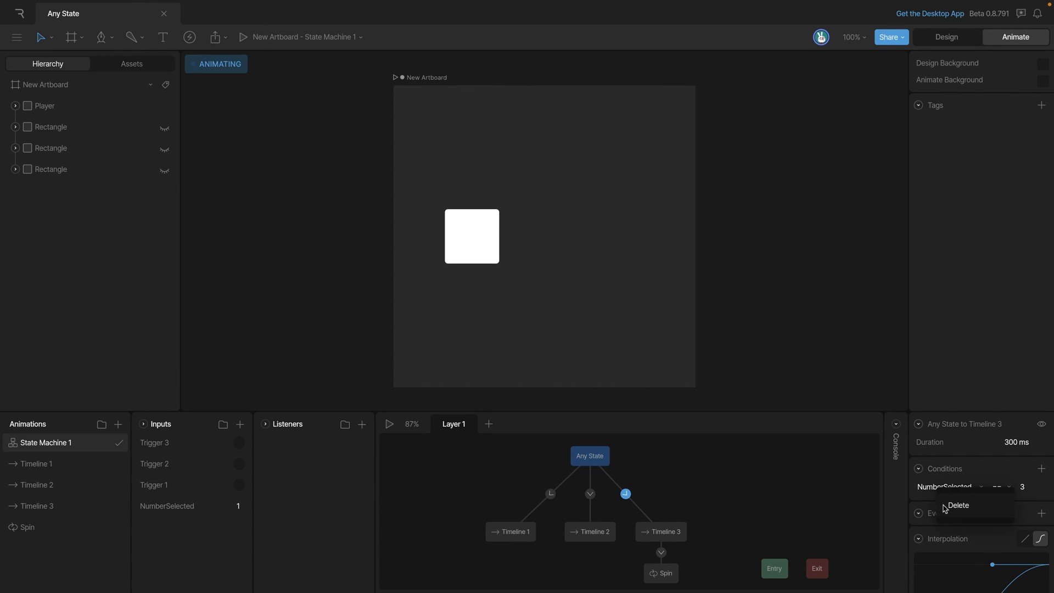
left_click(956, 505)
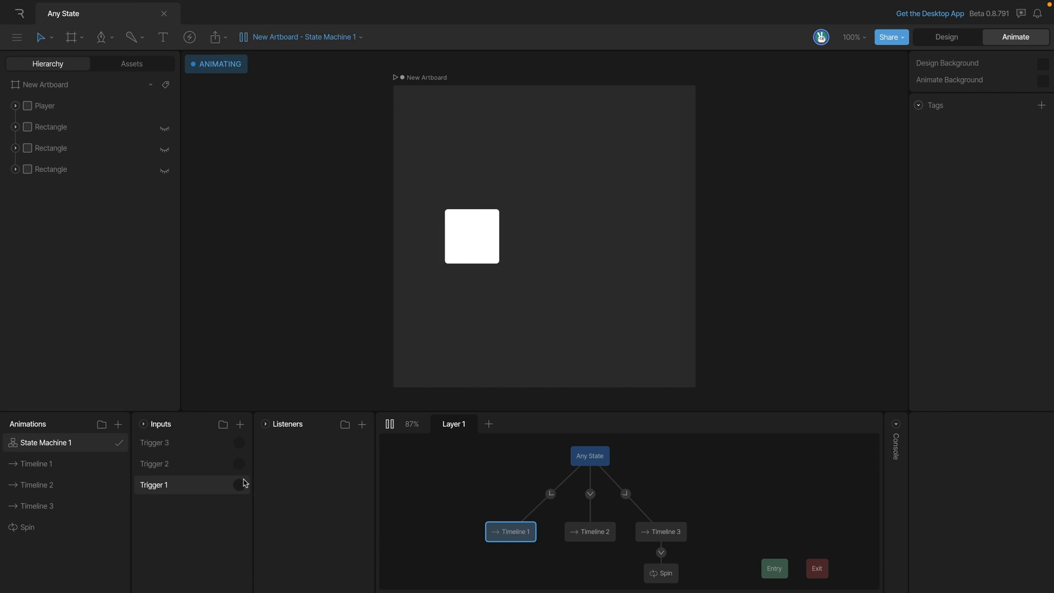
Fire Trigger 1 for Timeline 1, then Trigger 3 twice to play Timeline 3 followed by Spin.
left_click(238, 484)
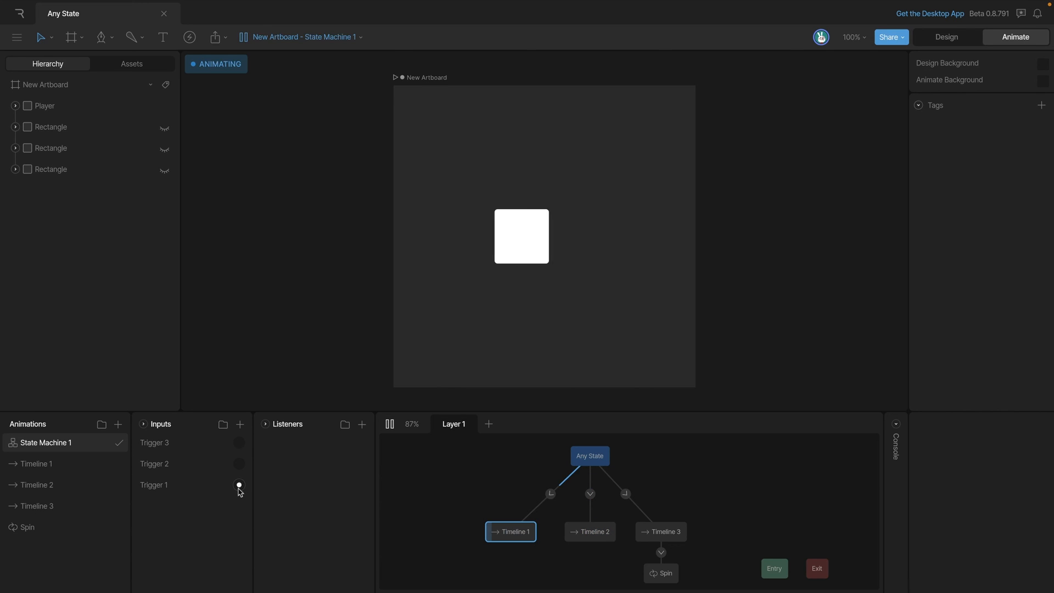
left_click(238, 443)
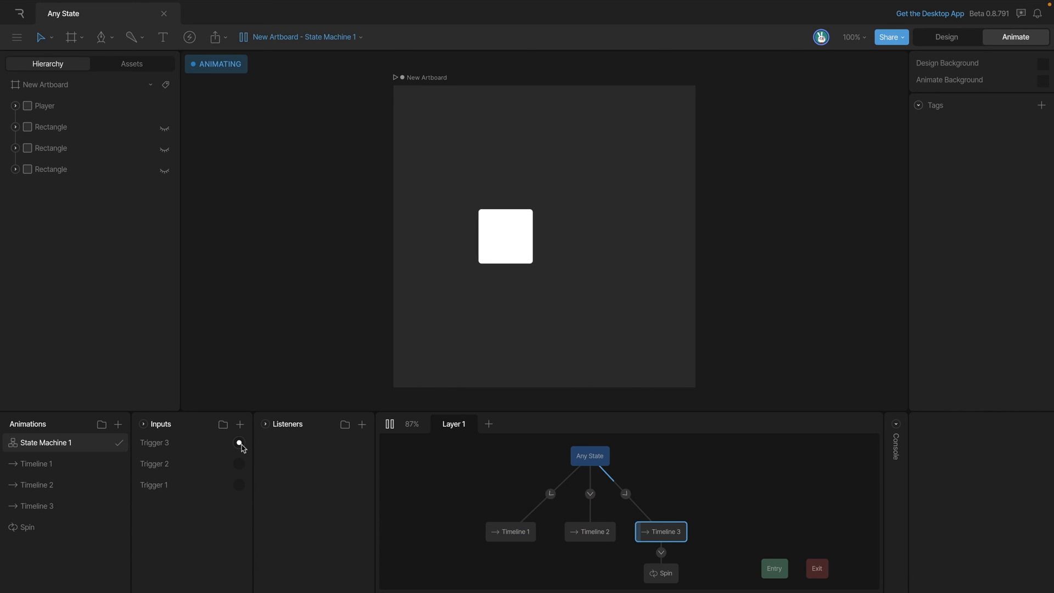
left_click(239, 444)
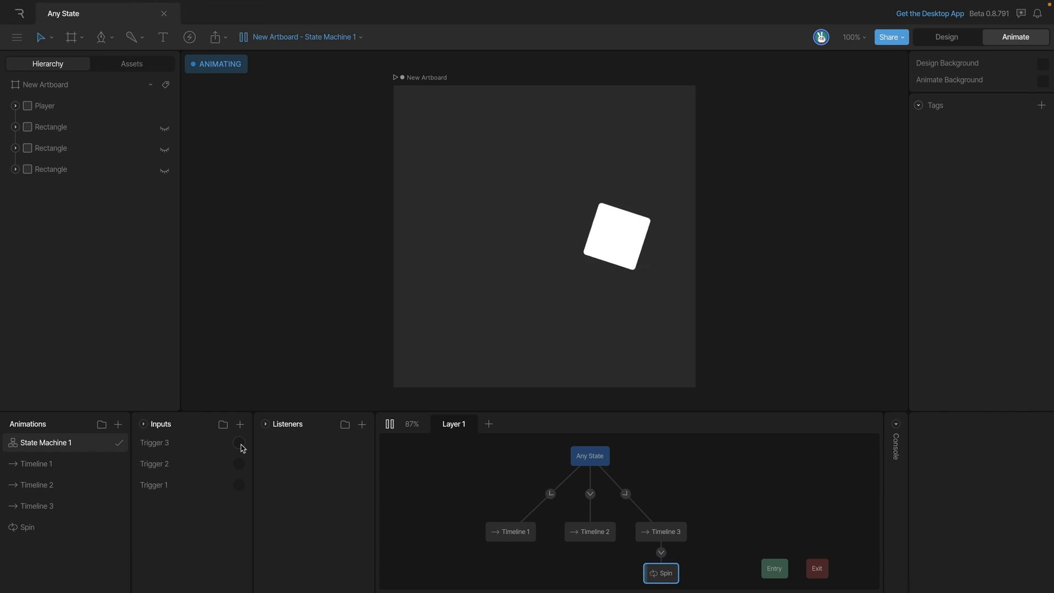